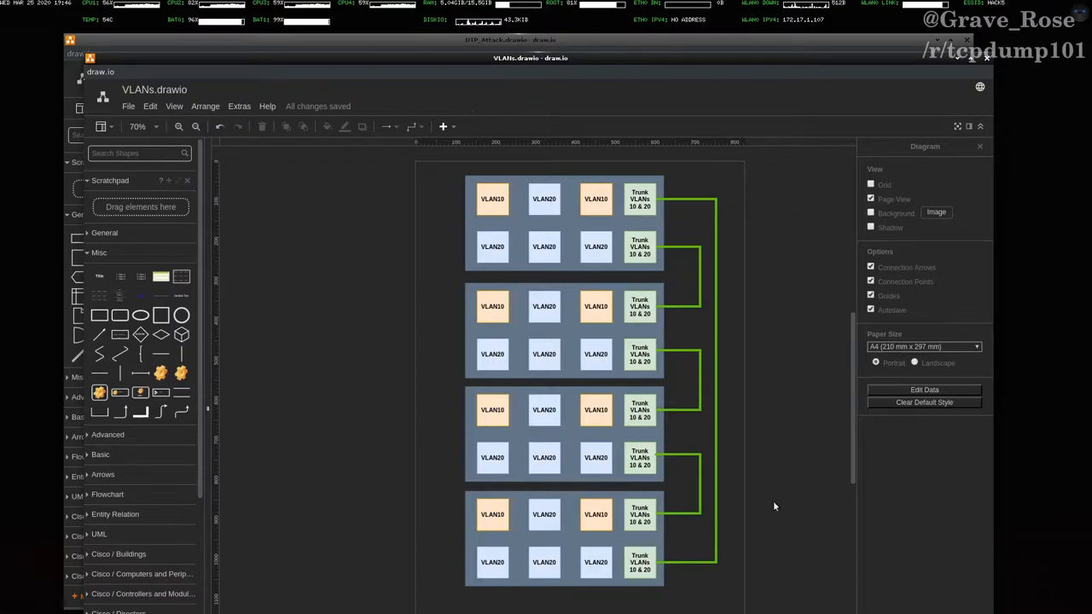
mouse_move(369, 408)
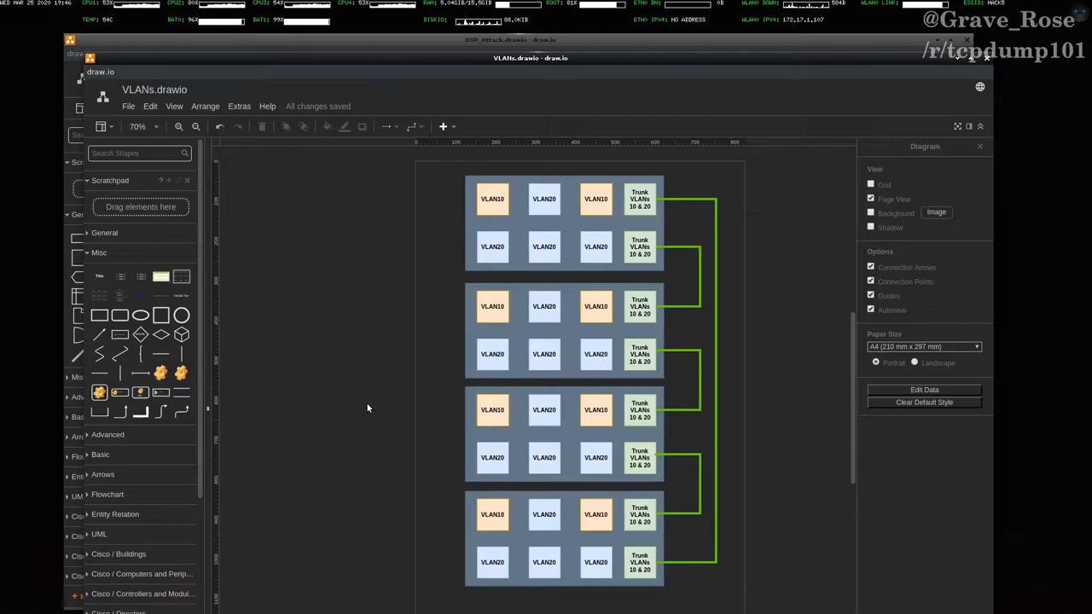
mouse_move(584, 200)
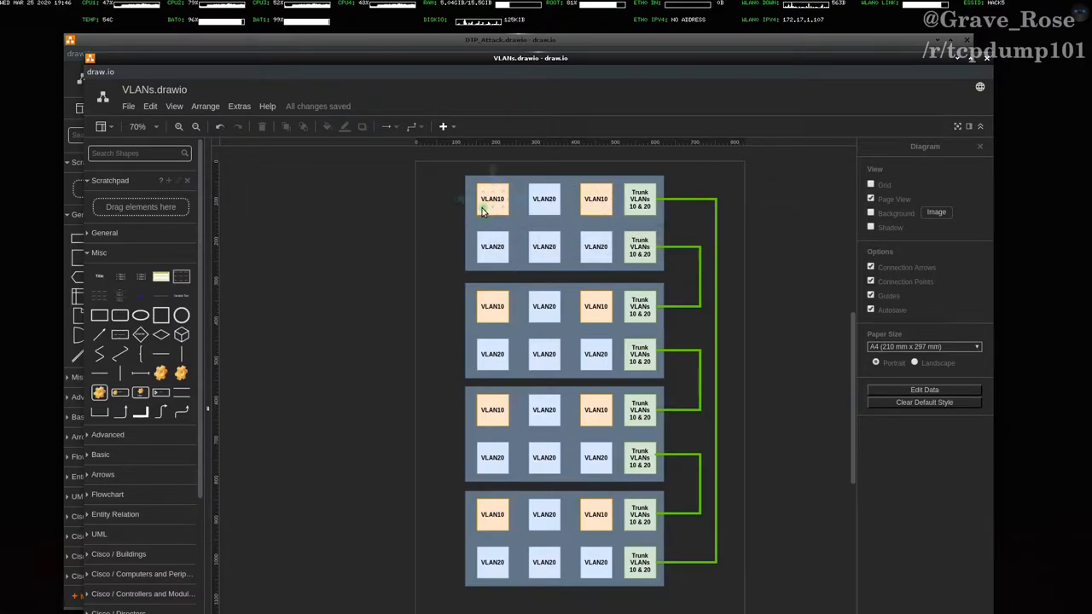
- Highlight the first VLAN10 port on each switch in the VLAN switches diagram
click(492, 198)
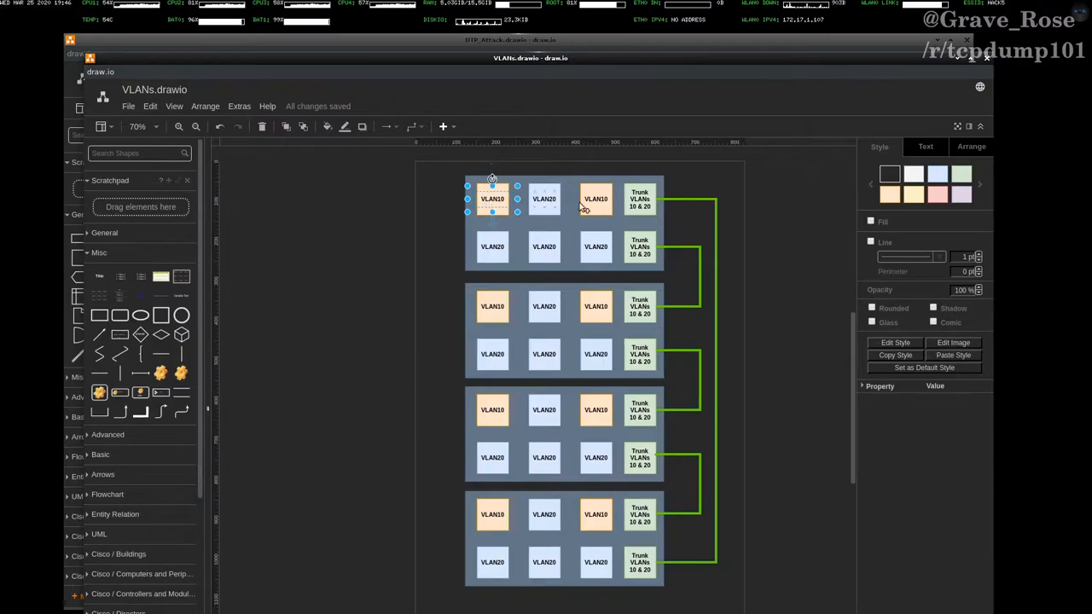
click(595, 307)
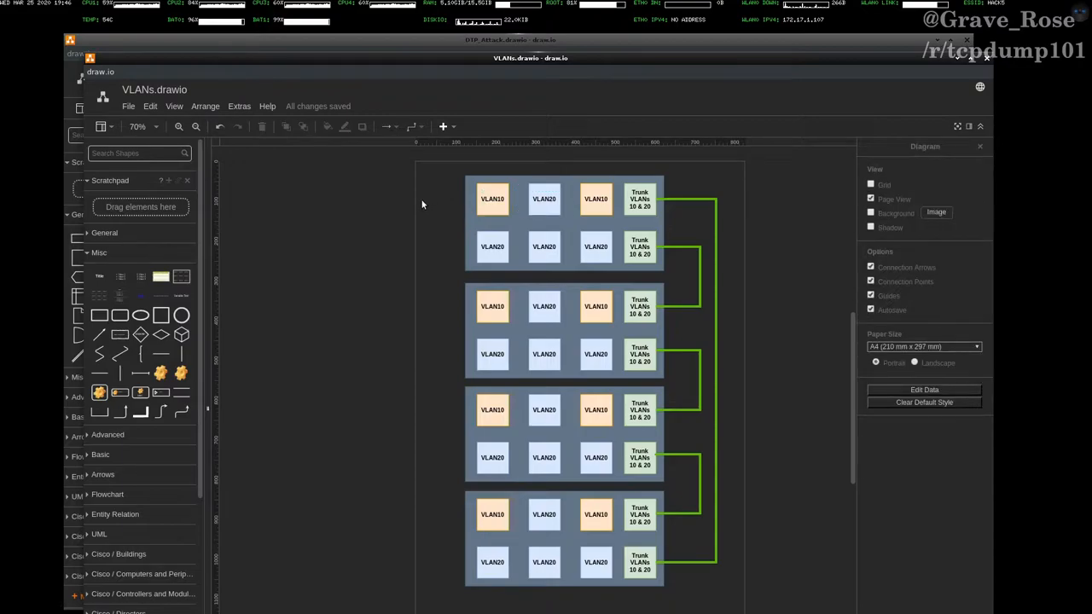
click(491, 198)
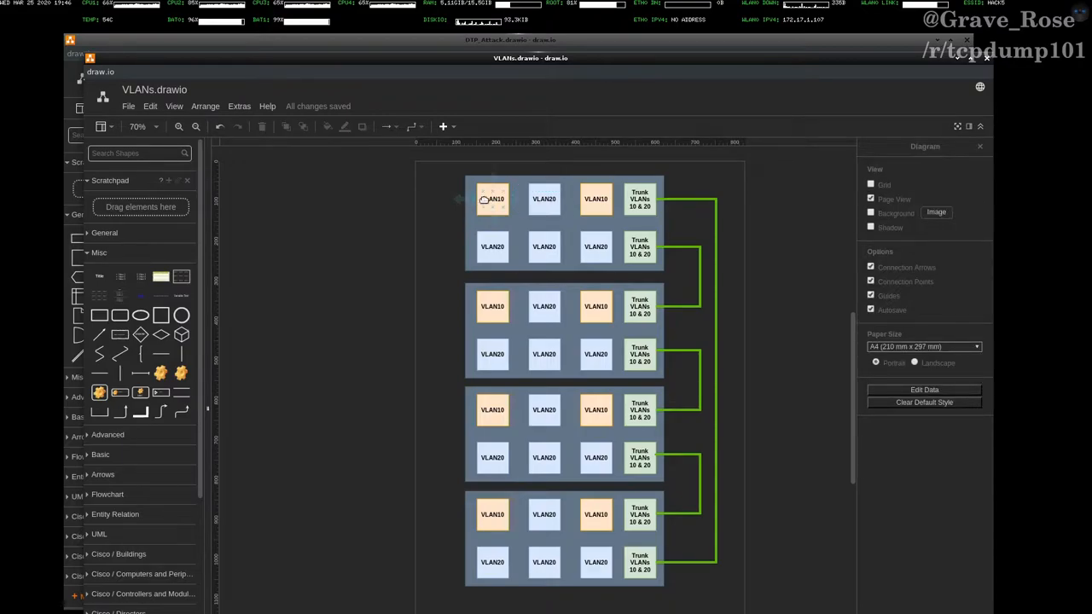
click(491, 198)
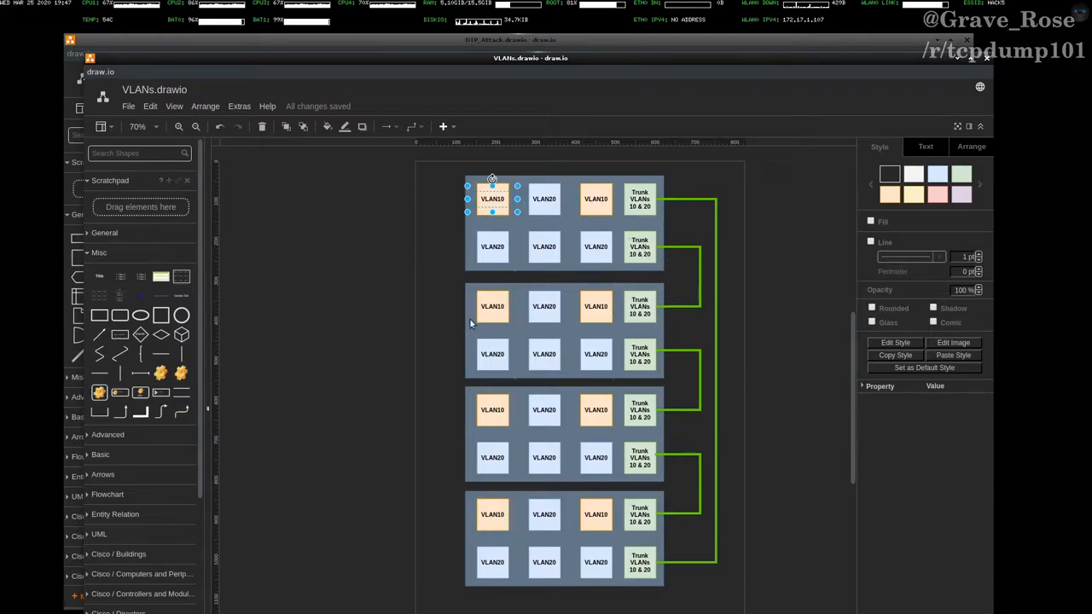
click(492, 307)
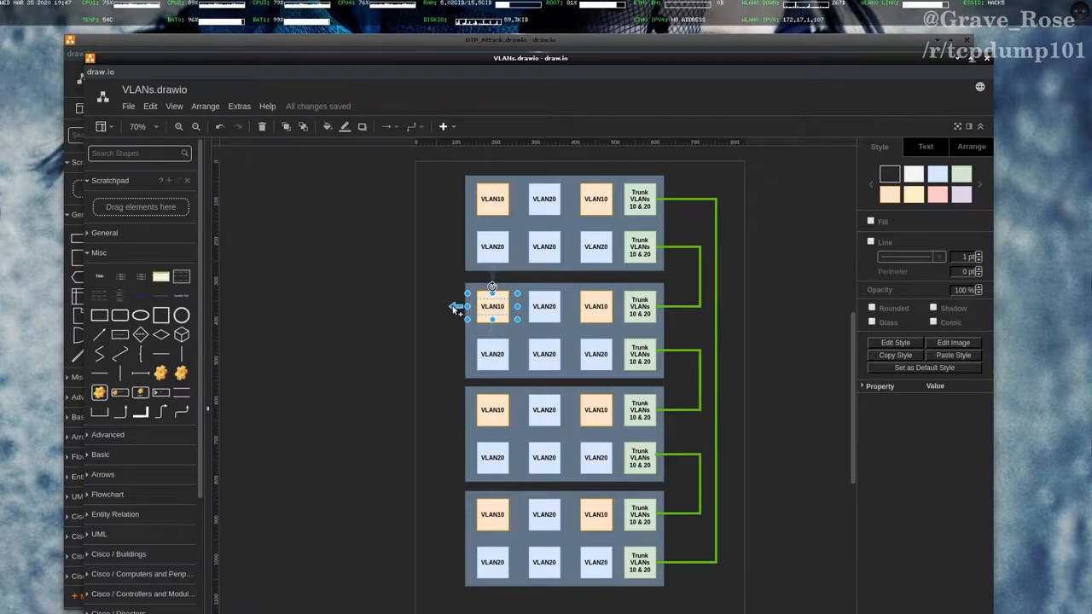
click(433, 314)
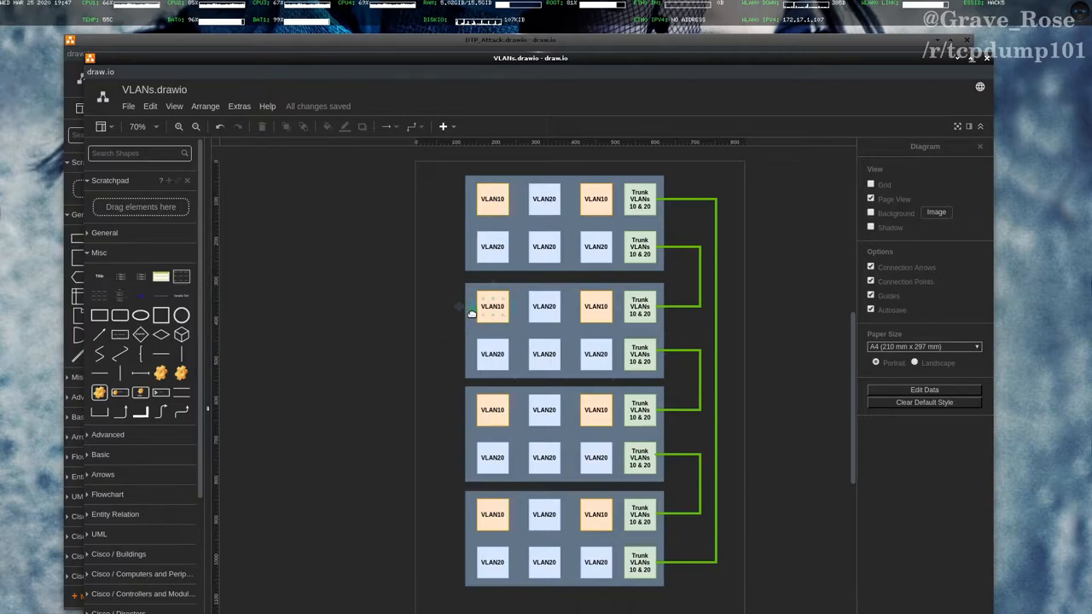
mouse_move(437, 315)
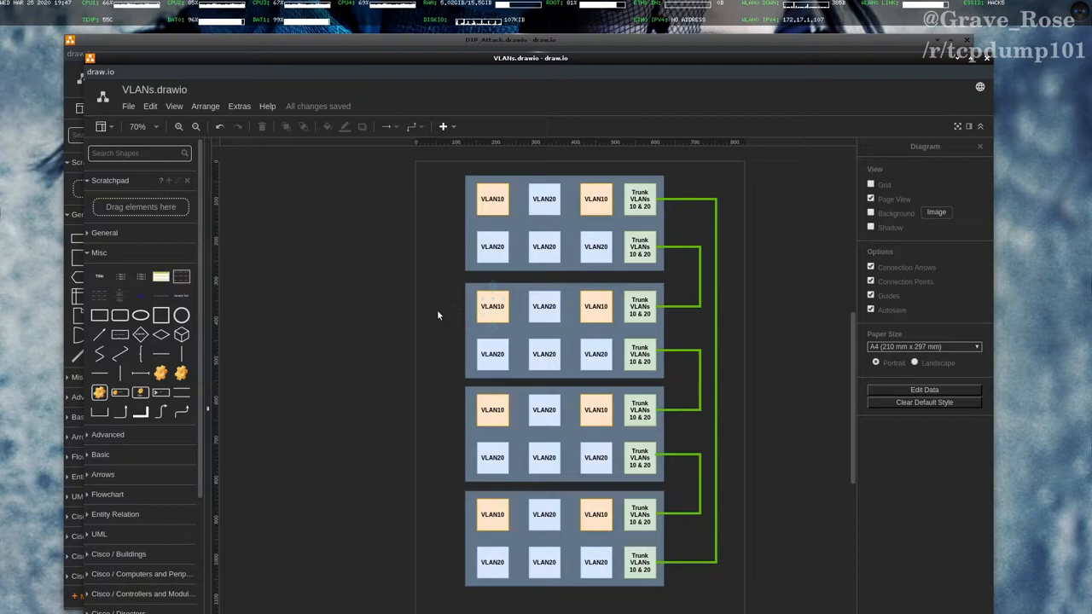
mouse_move(441, 210)
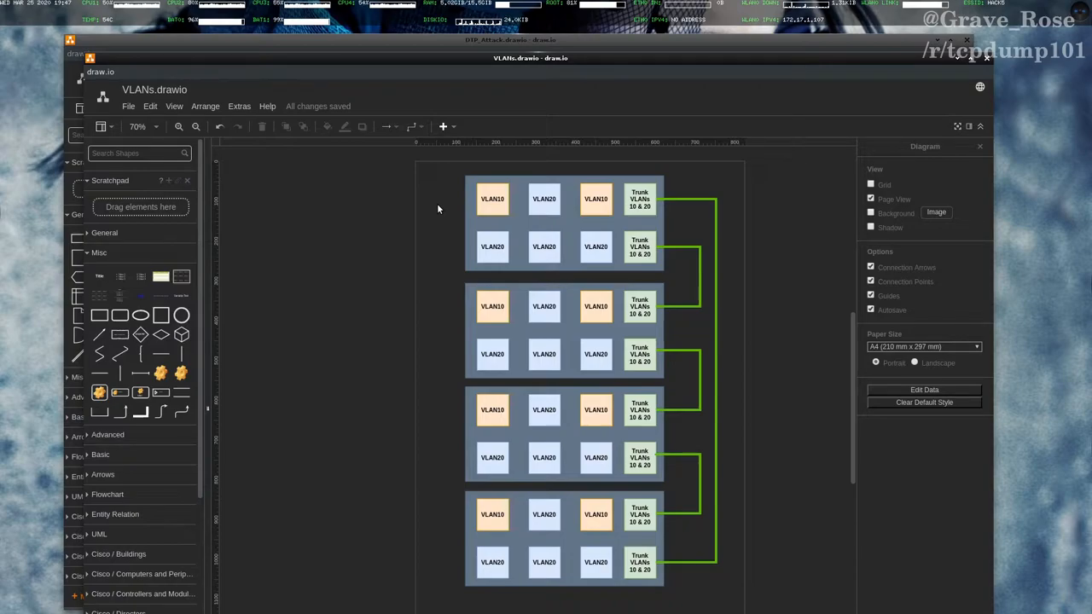
mouse_move(434, 245)
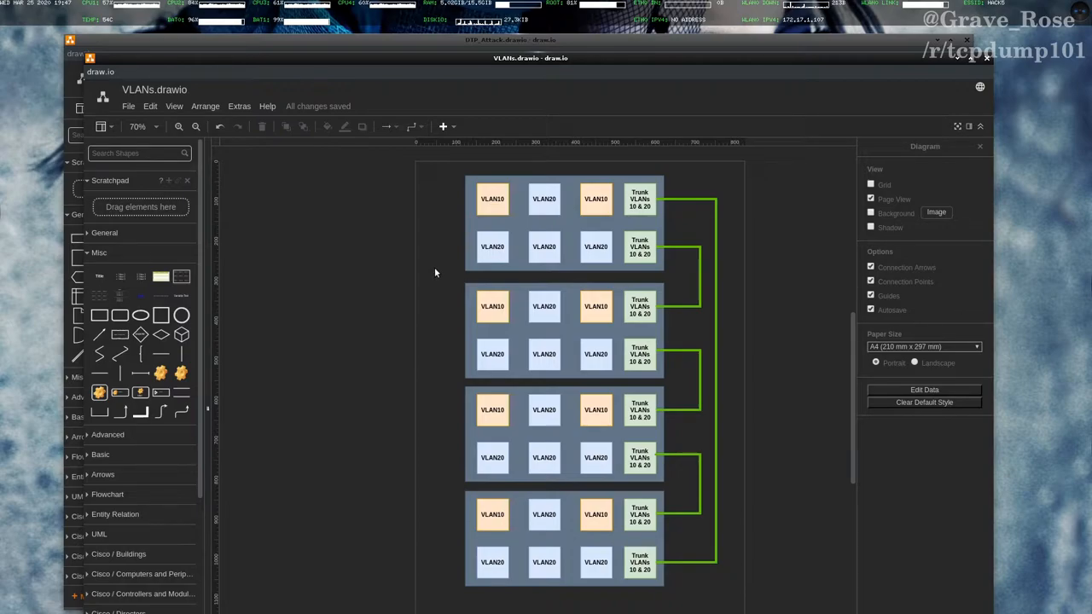
click(491, 198)
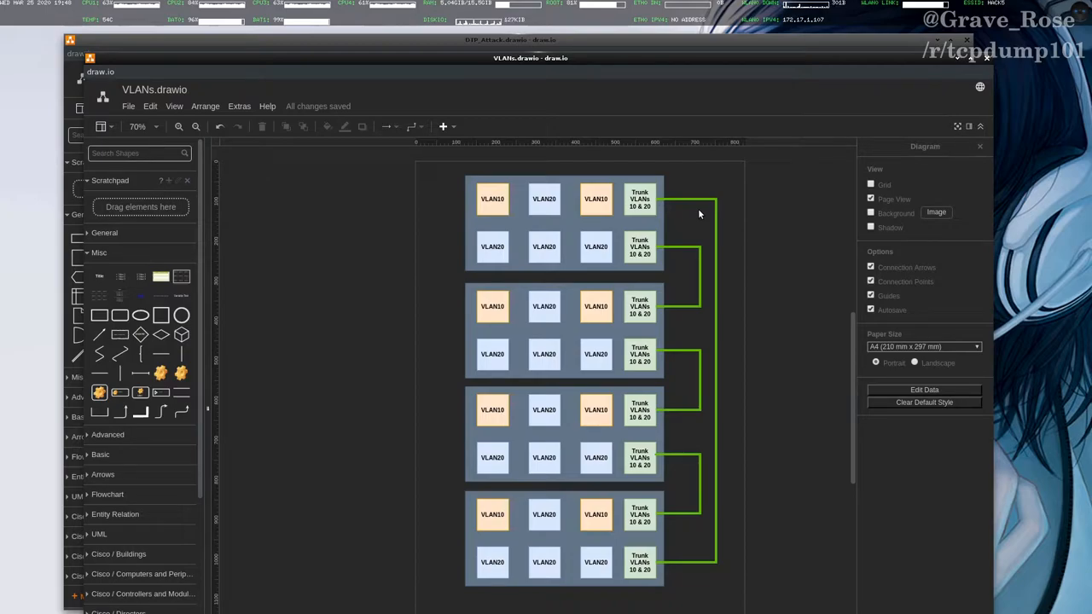
mouse_move(682, 232)
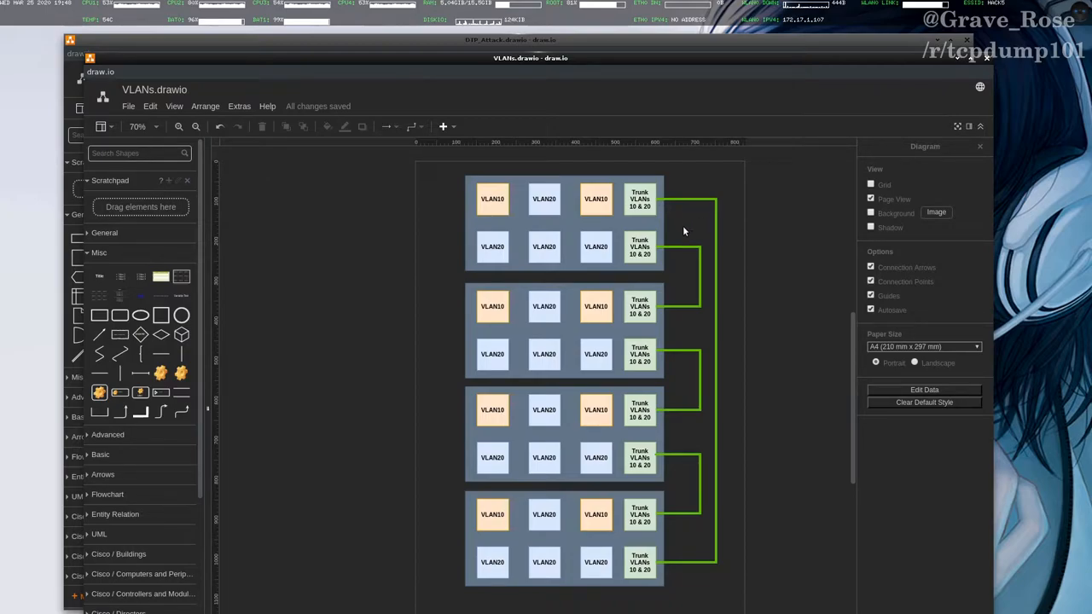
mouse_move(587, 415)
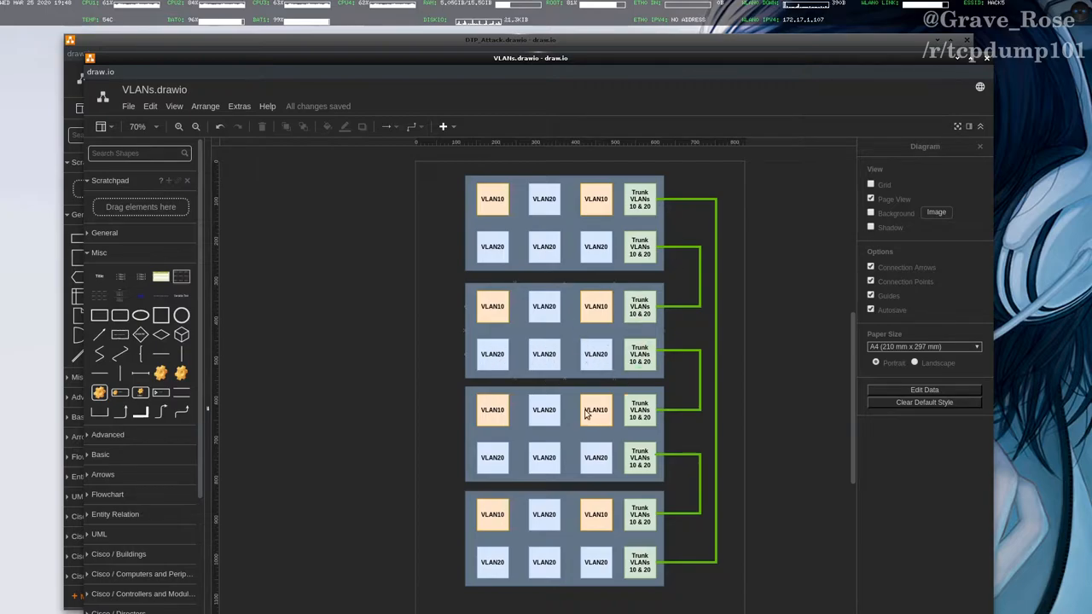
mouse_move(587, 460)
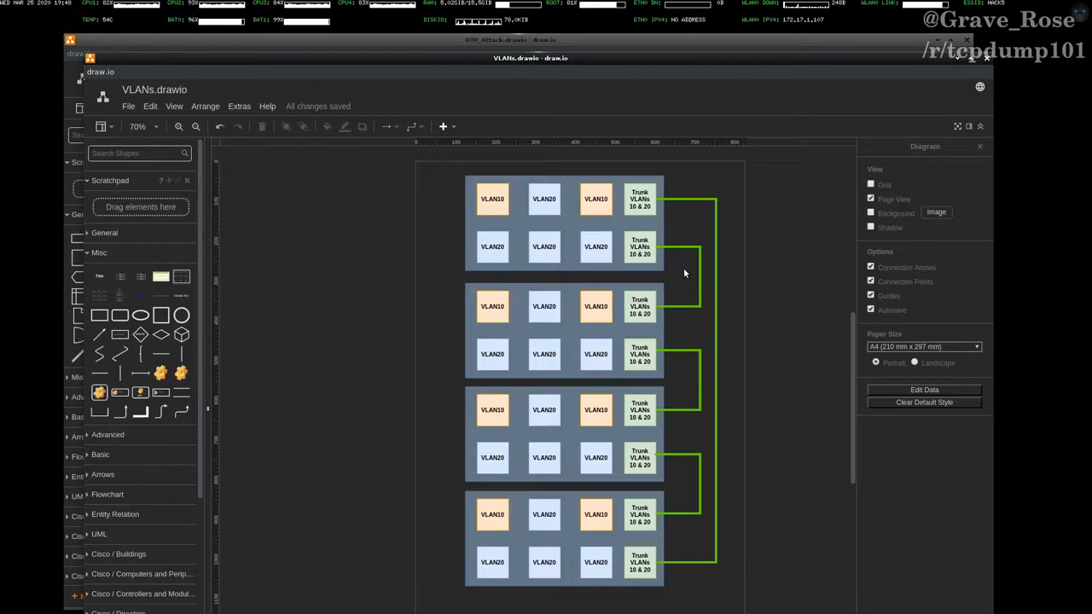
mouse_move(650, 305)
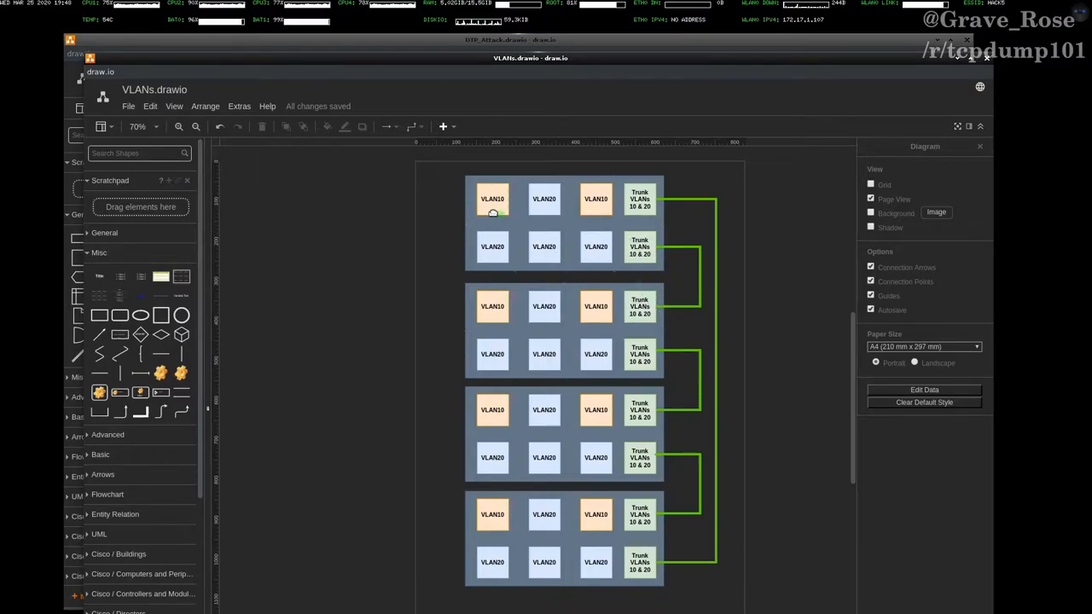
click(492, 198)
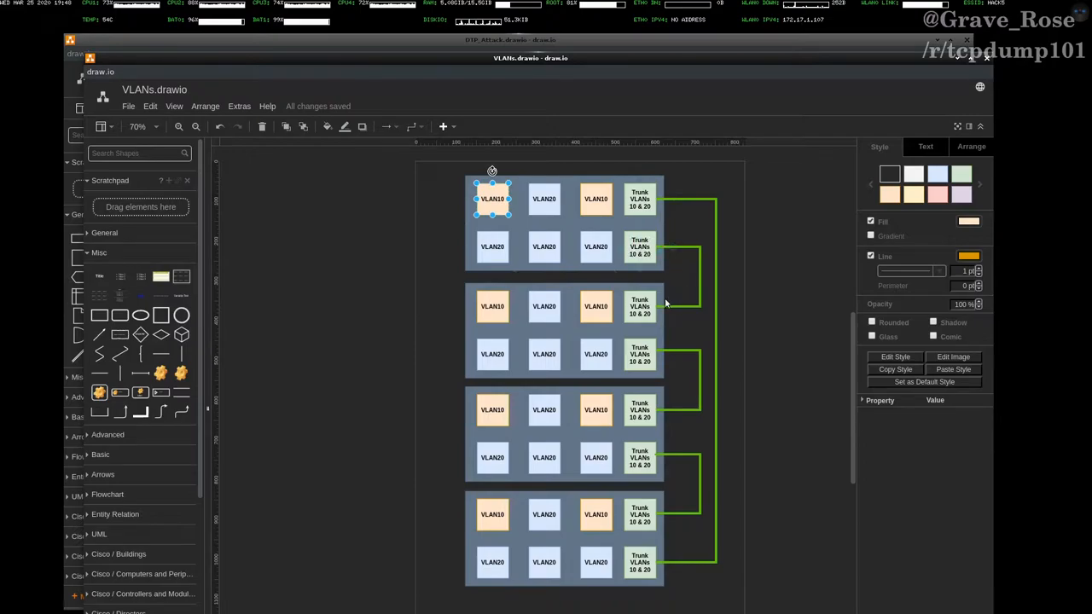
mouse_move(639, 418)
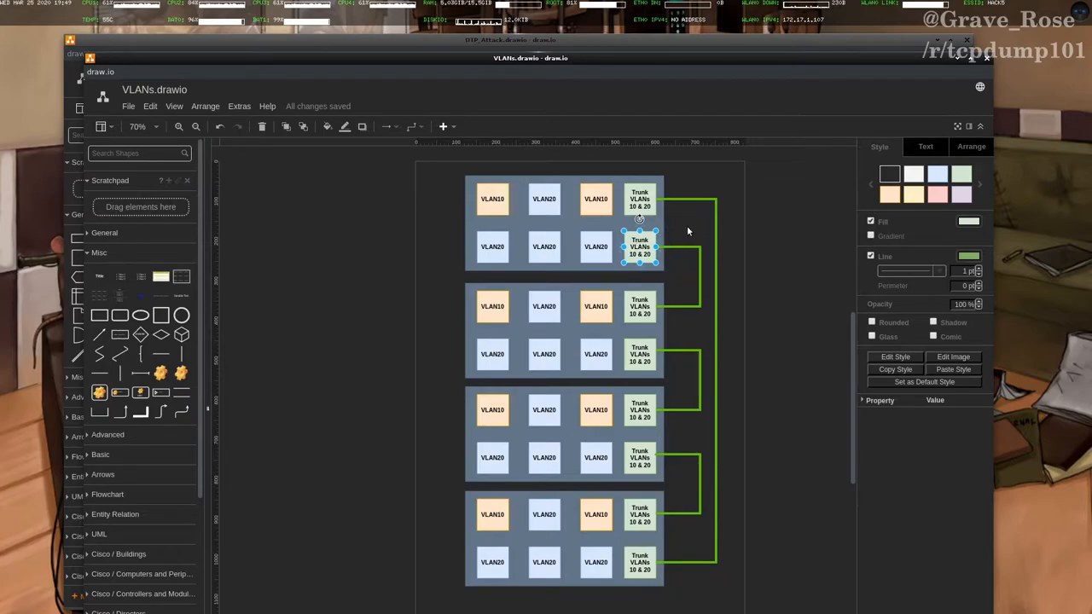
mouse_move(683, 246)
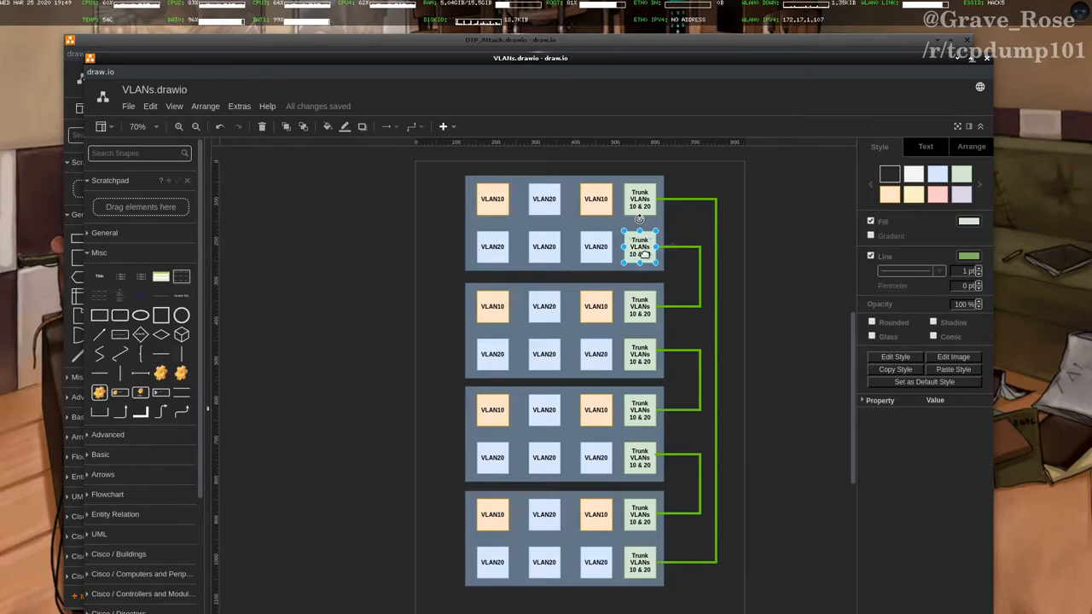
mouse_move(679, 288)
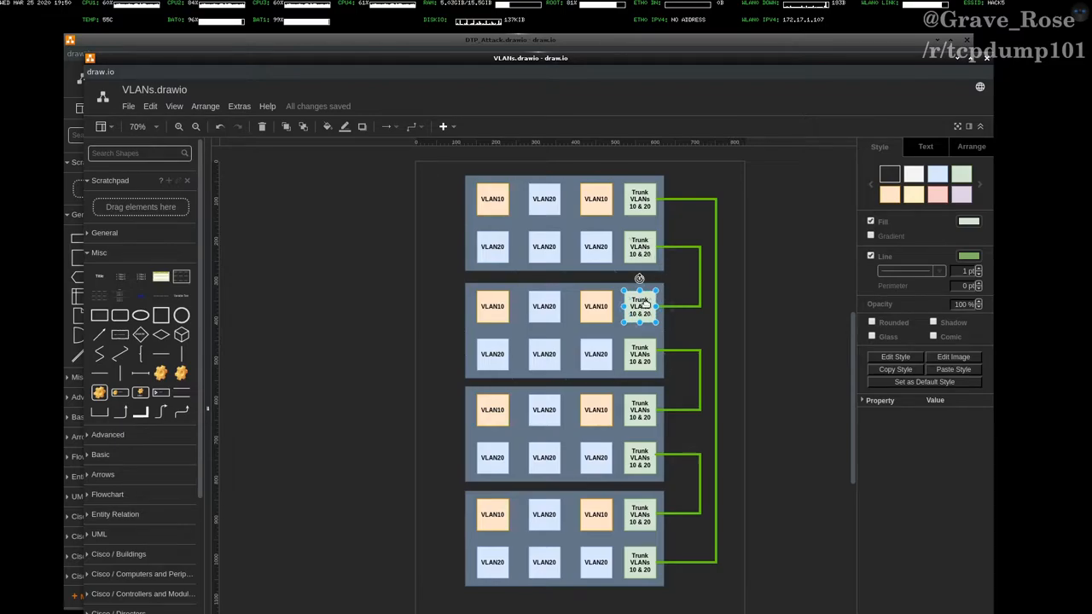
mouse_move(689, 263)
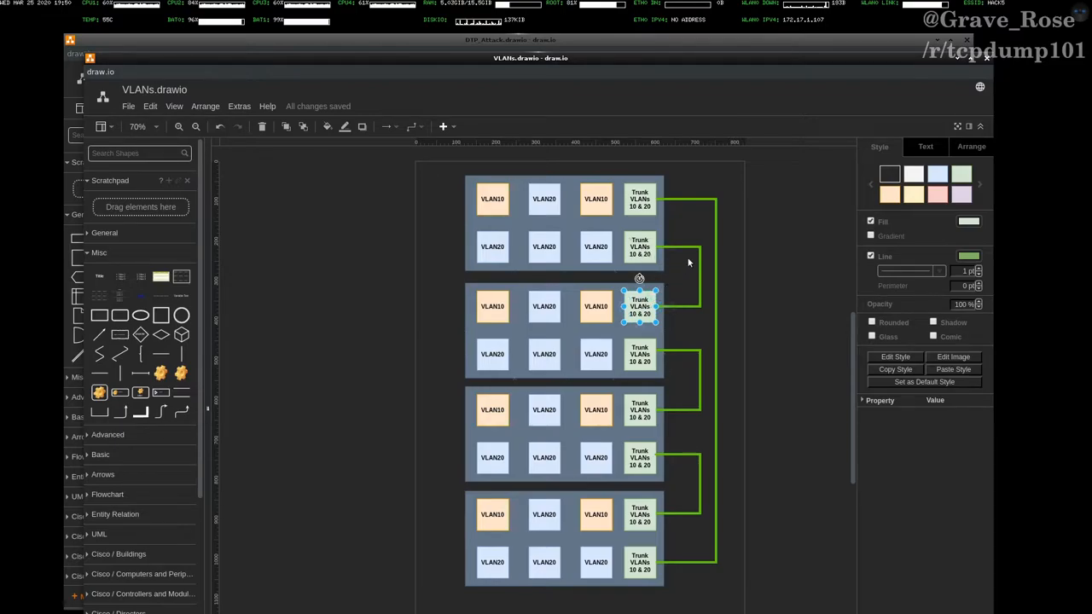
- Select the trunk ports on both switches and bring up the DTP attack diagram
click(689, 268)
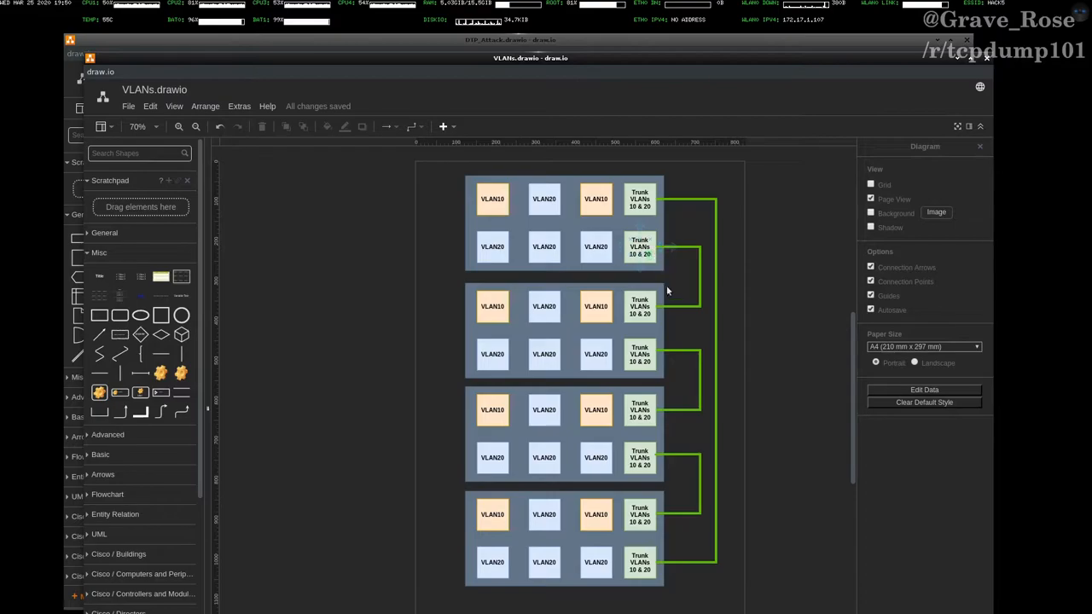
click(640, 307)
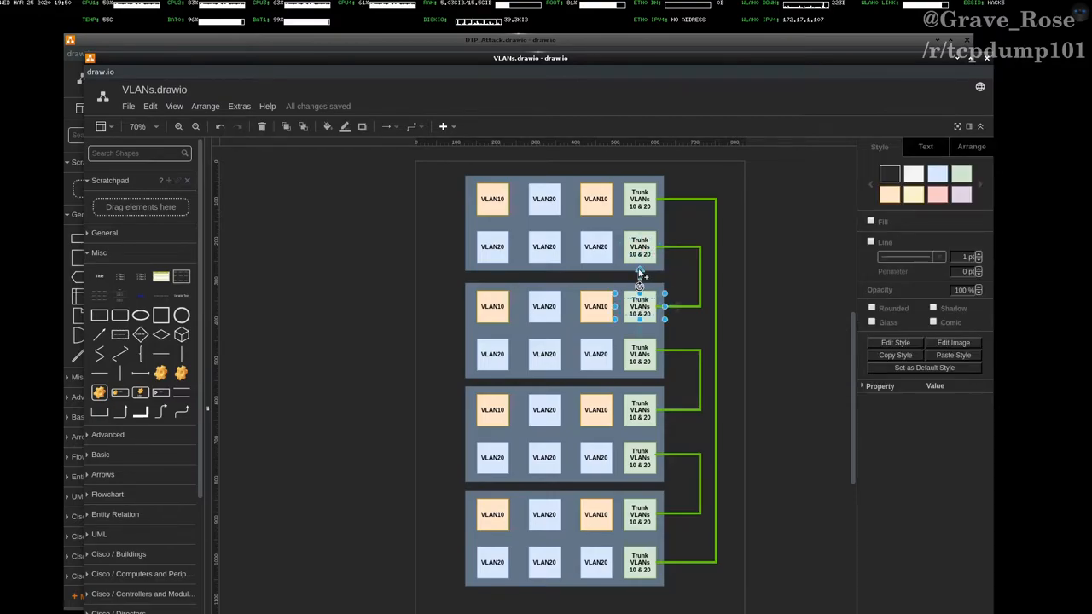
click(638, 246)
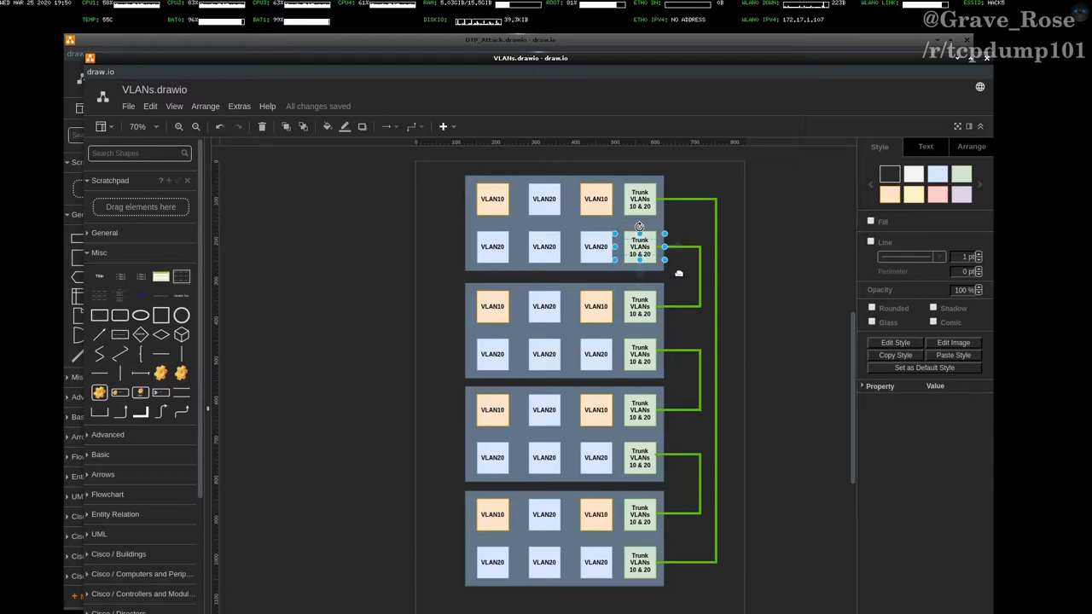
click(679, 277)
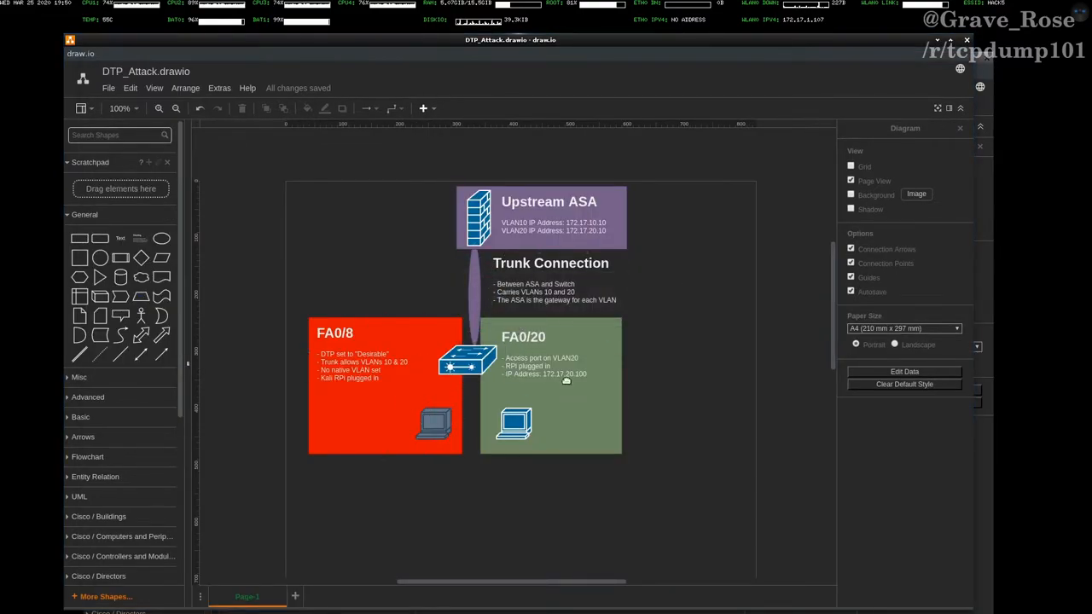
click(549, 384)
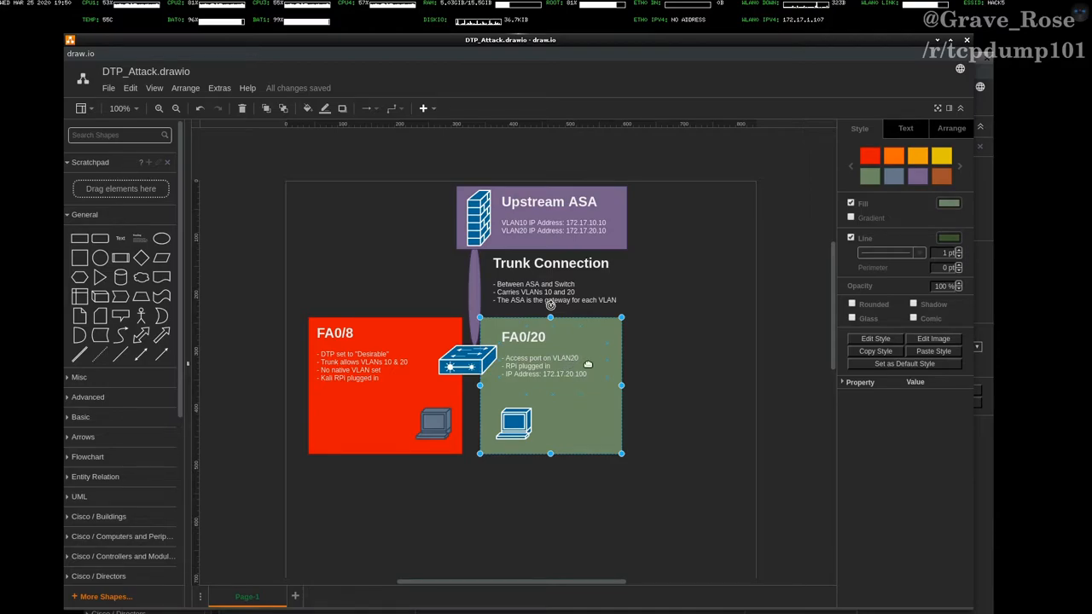
mouse_move(580, 365)
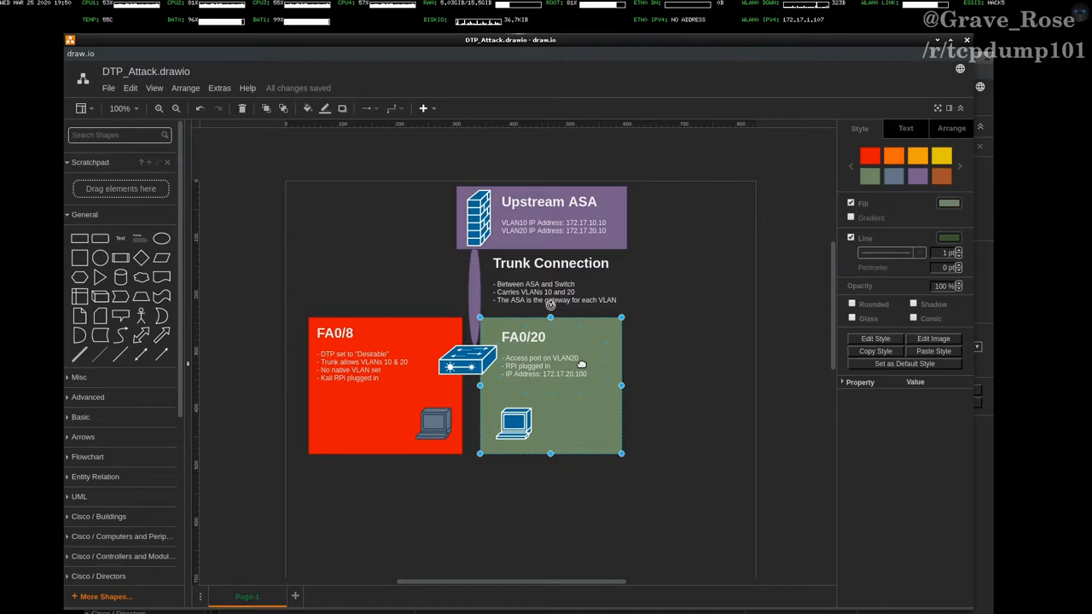
mouse_move(561, 382)
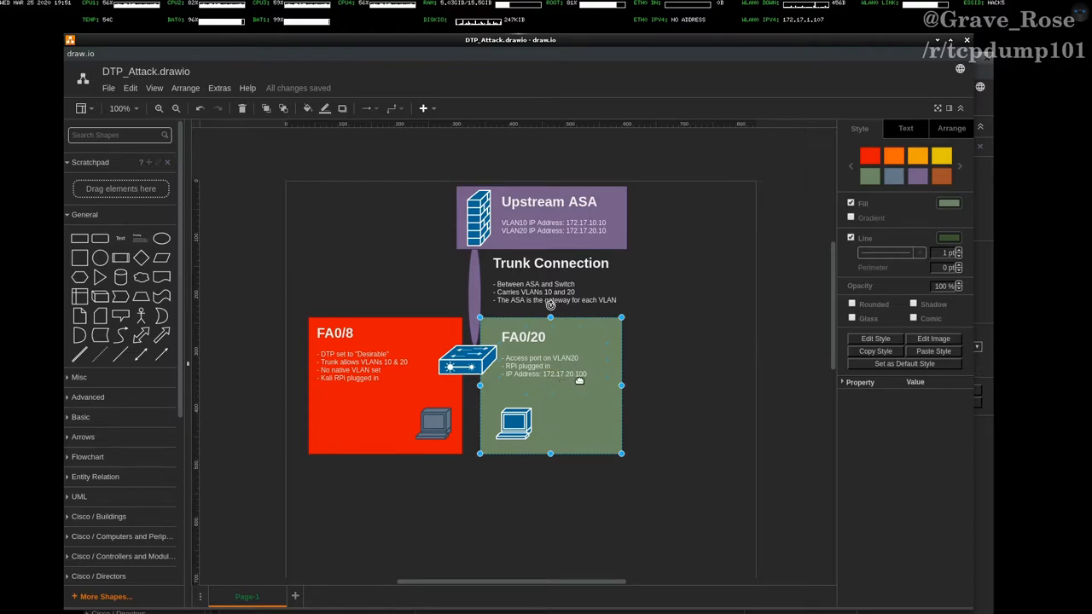
mouse_move(681, 362)
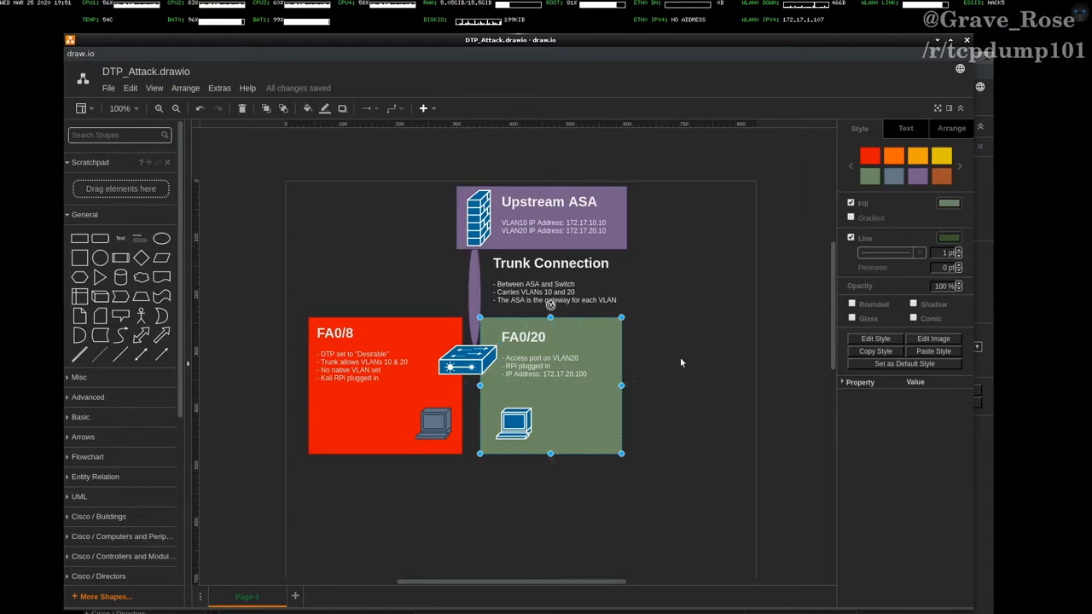
click(679, 362)
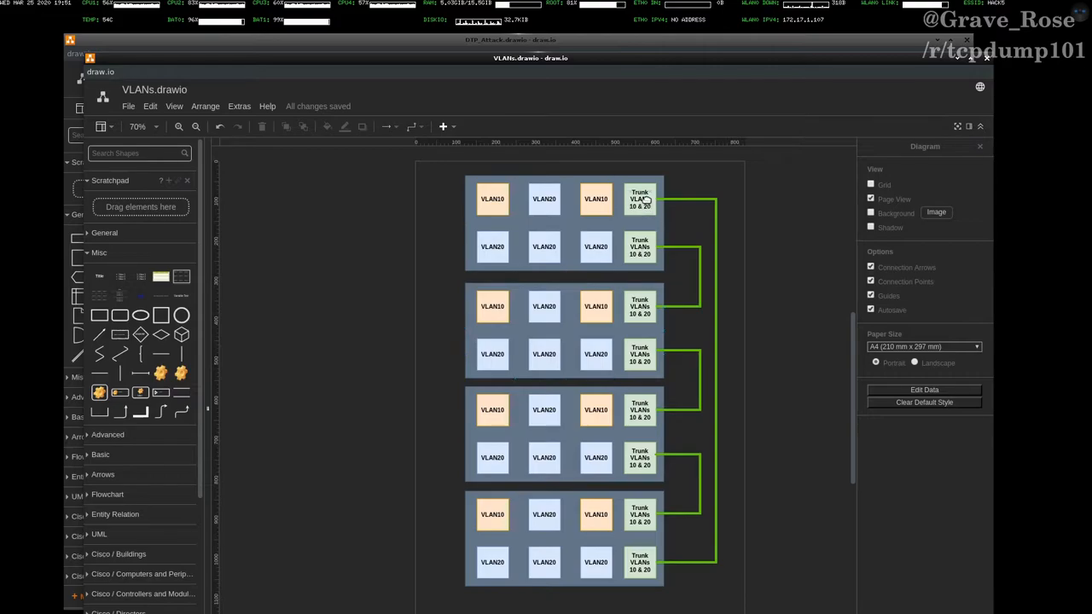
click(638, 198)
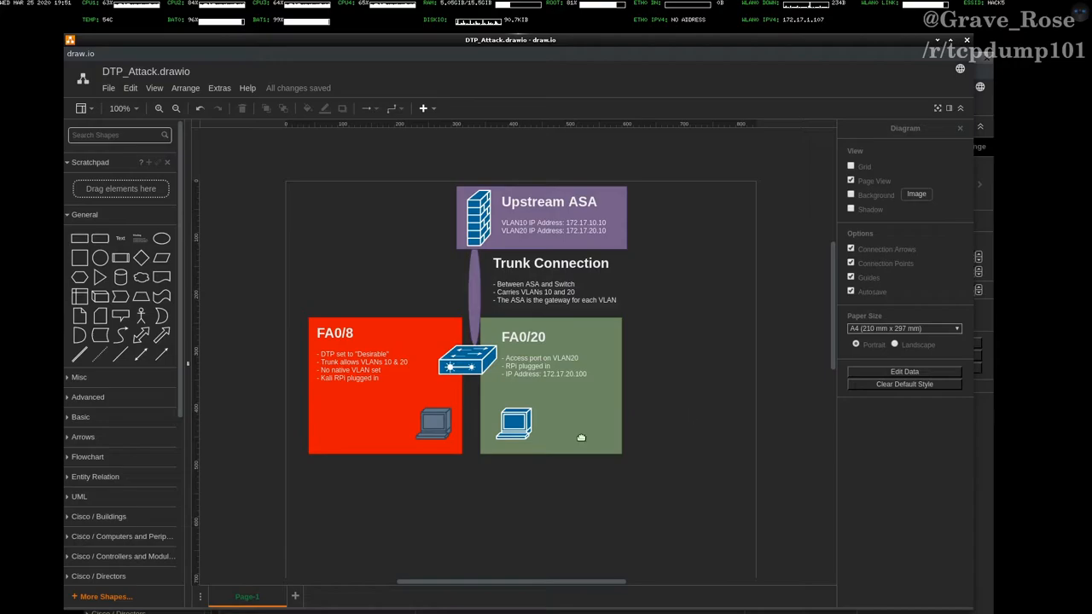
click(384, 401)
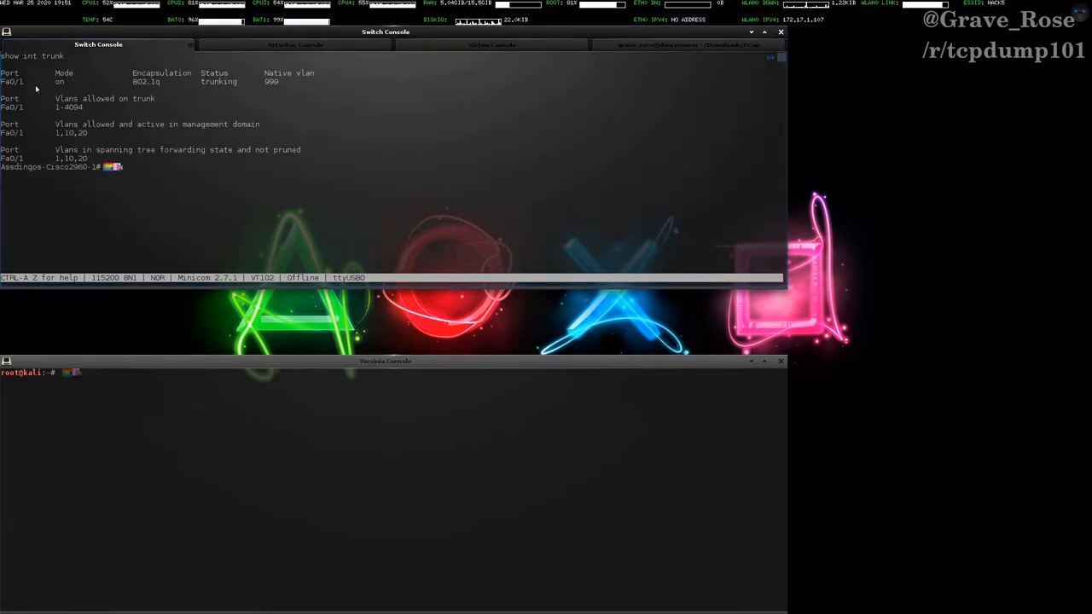
mouse_move(24, 89)
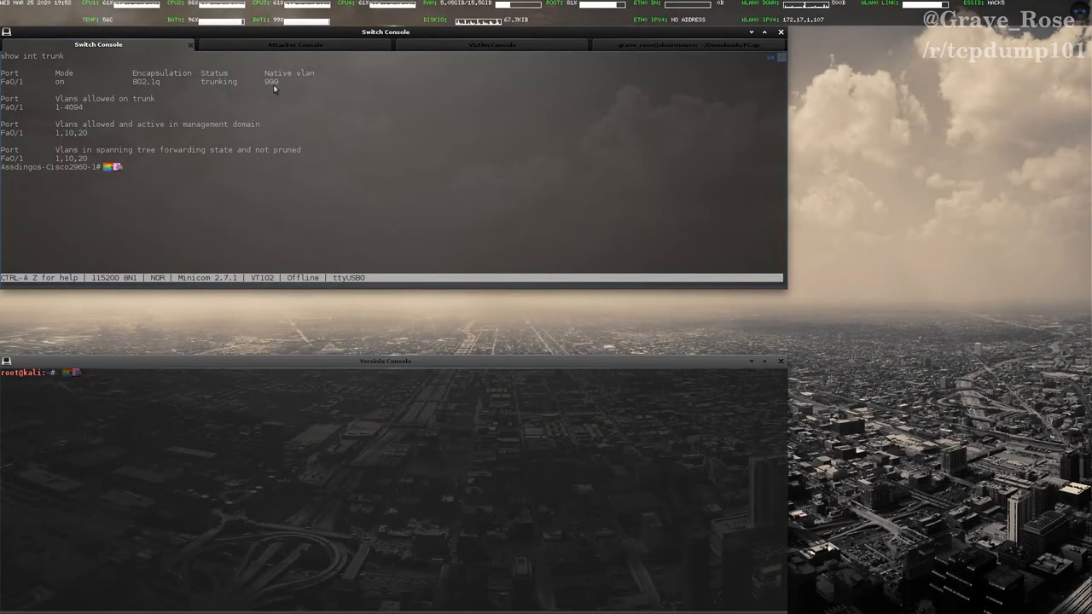
- Show the switch's running config for Fa0/1 and Fa0/8 in the Minicom console
text(show run int fa0/1)
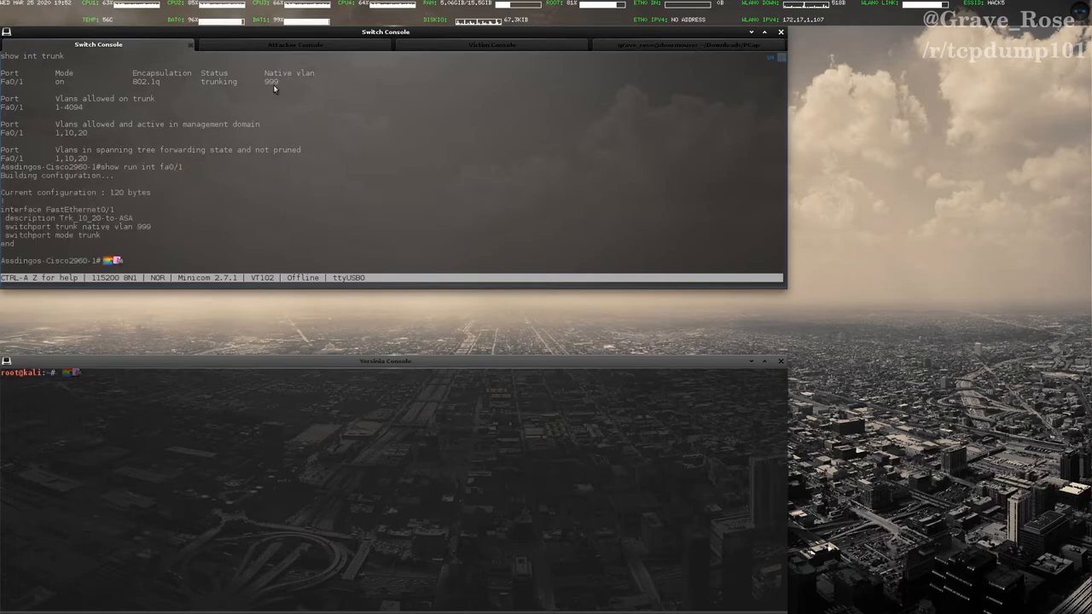
mouse_move(205, 235)
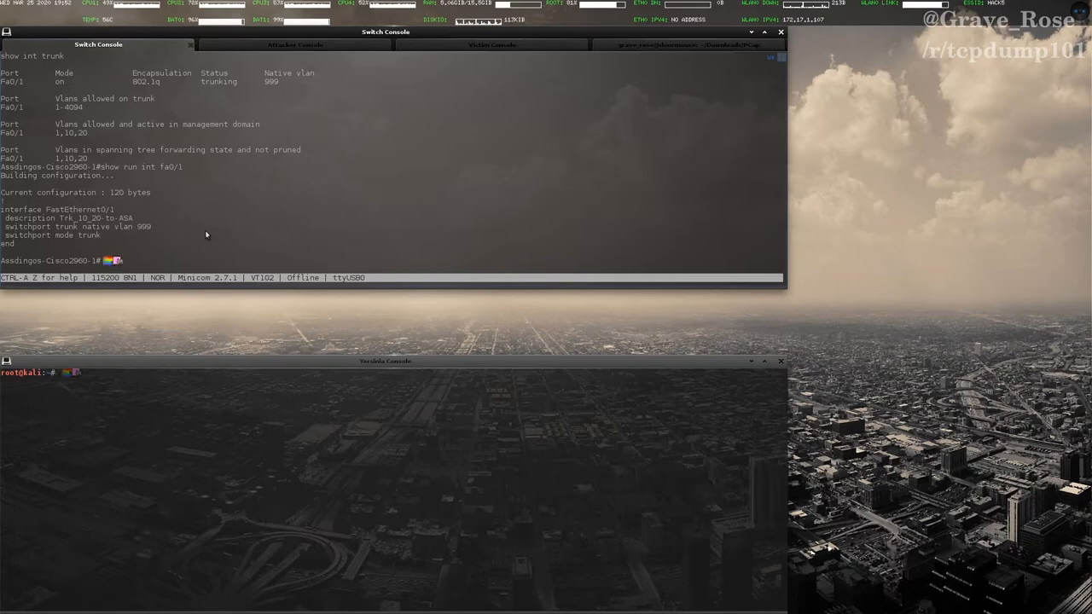
text(show run int fa0/8)
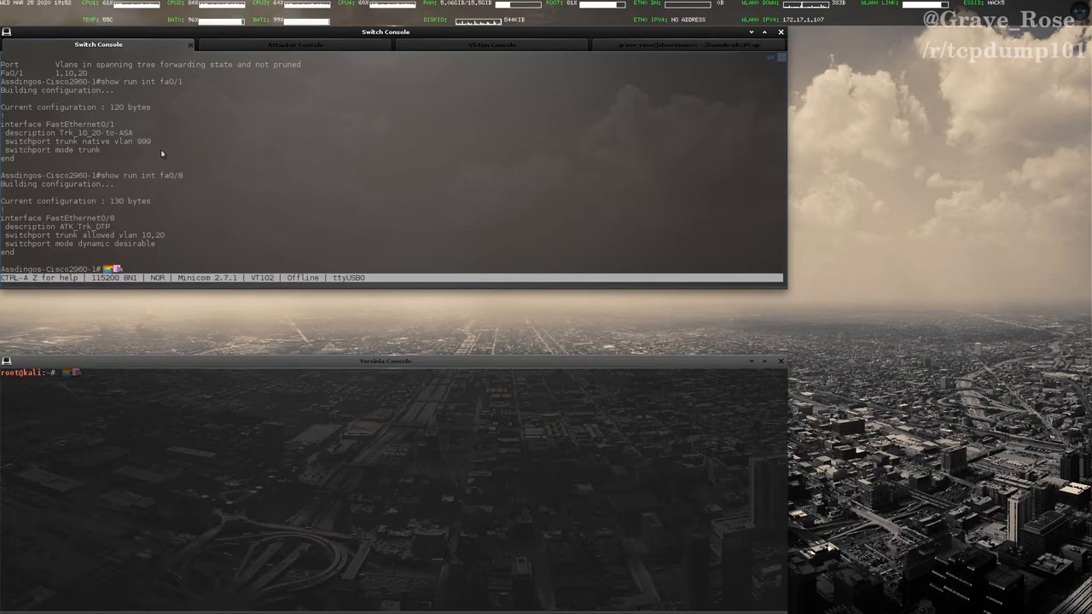
mouse_move(37, 249)
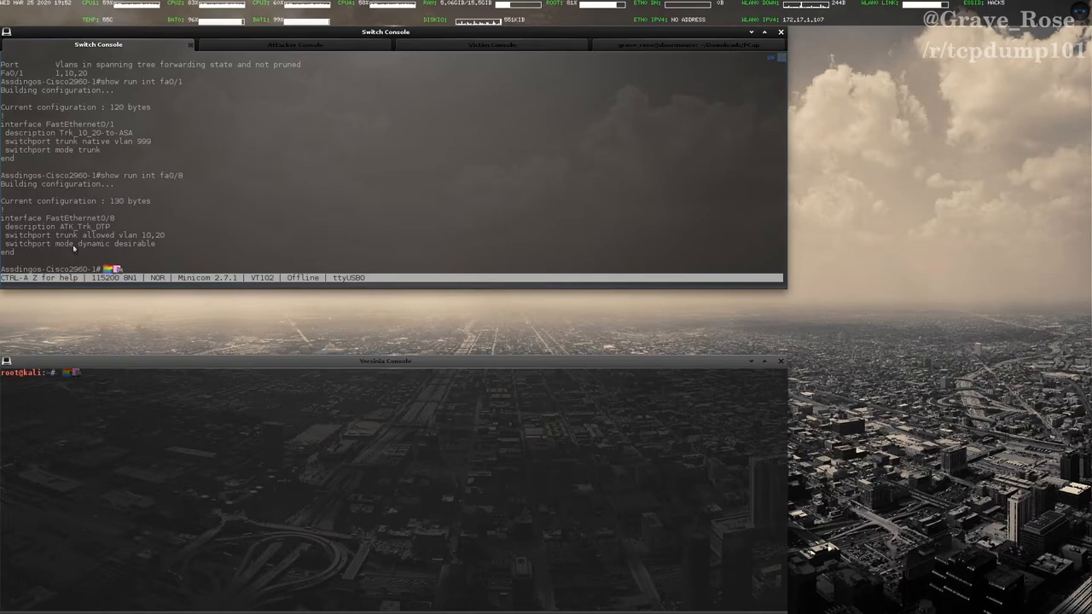
mouse_move(177, 249)
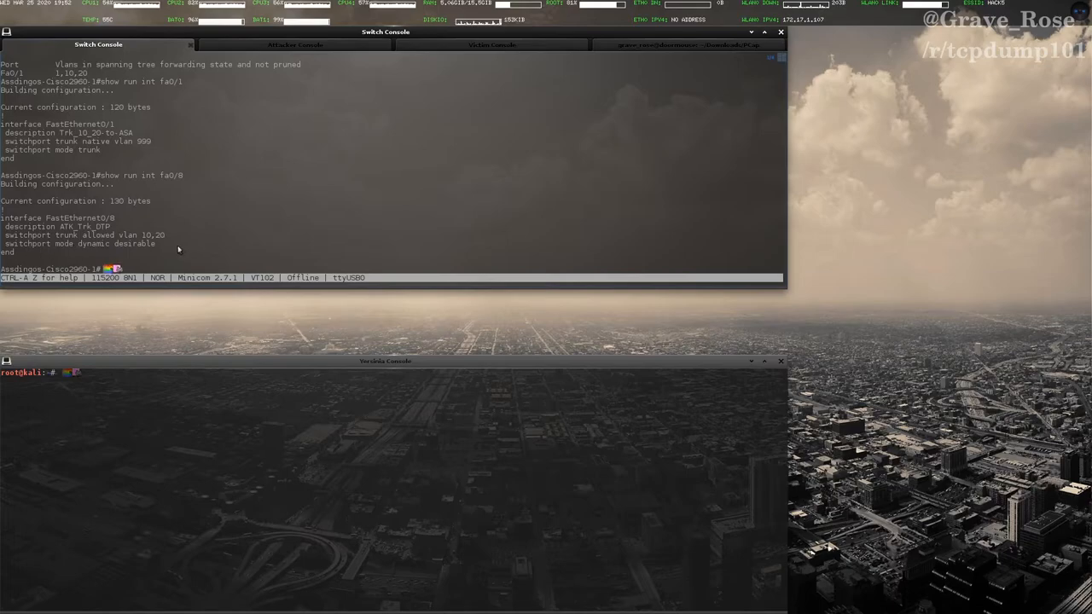
mouse_move(198, 221)
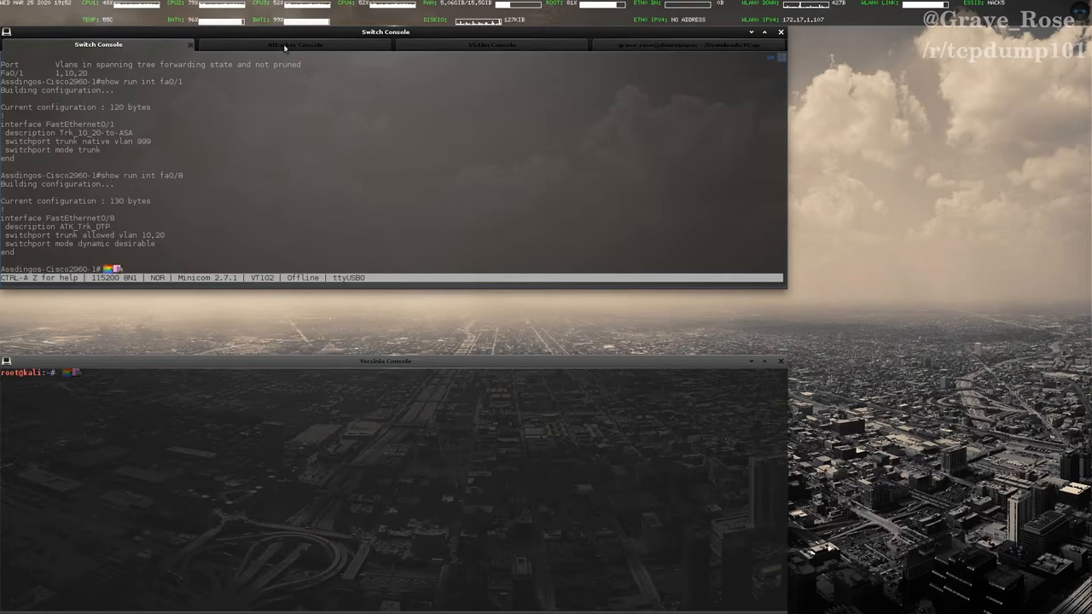
- Show eth0 with ifconfig on the attacker console and launch 'yersinia -I'
click(294, 44)
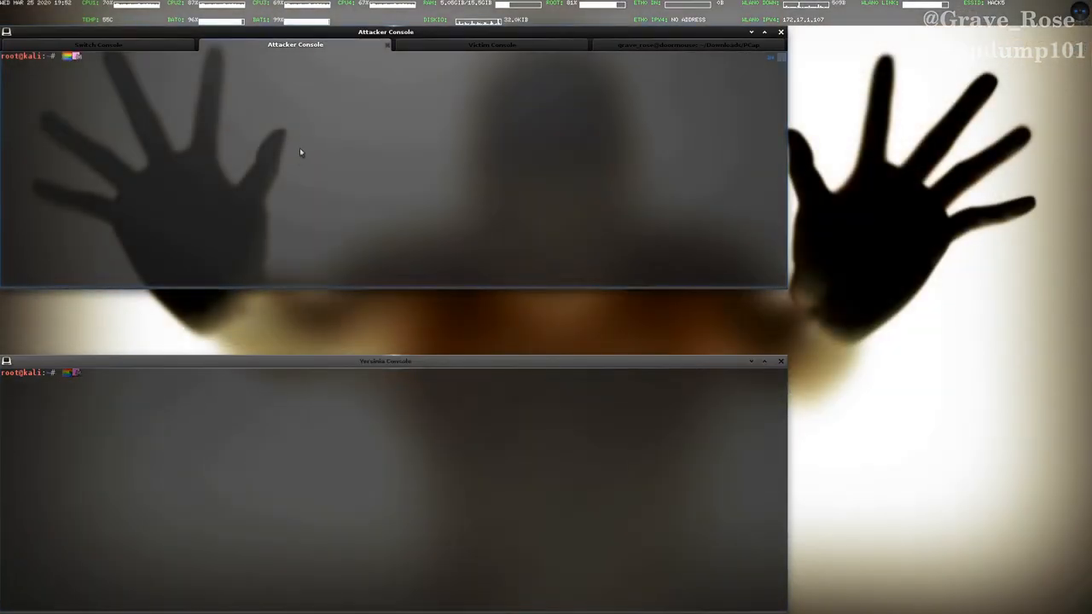
text(ifconfig eth0)
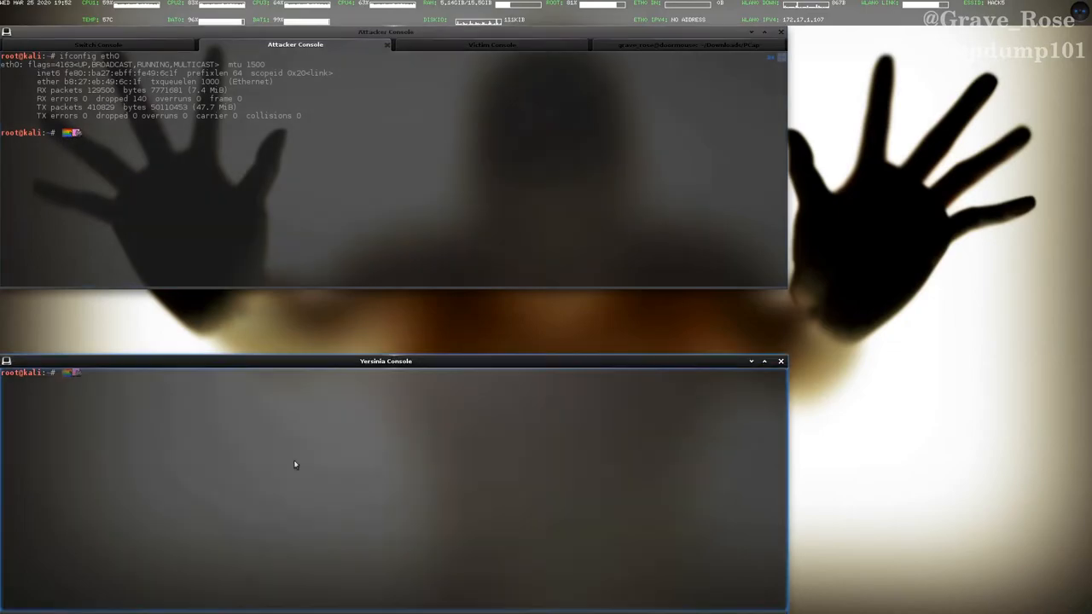
text(y)
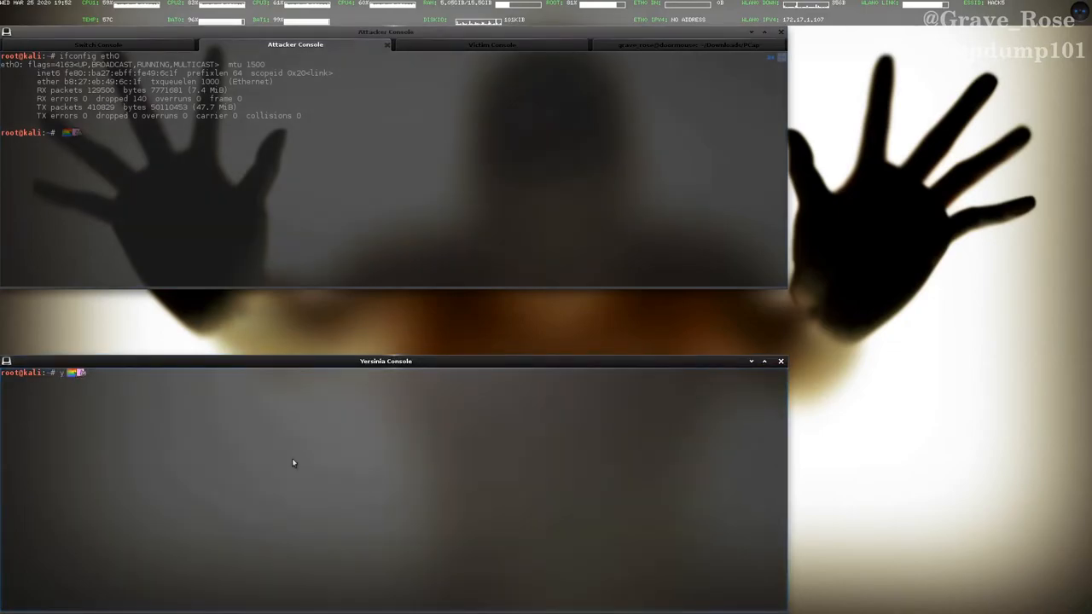
text(yersinia -I)
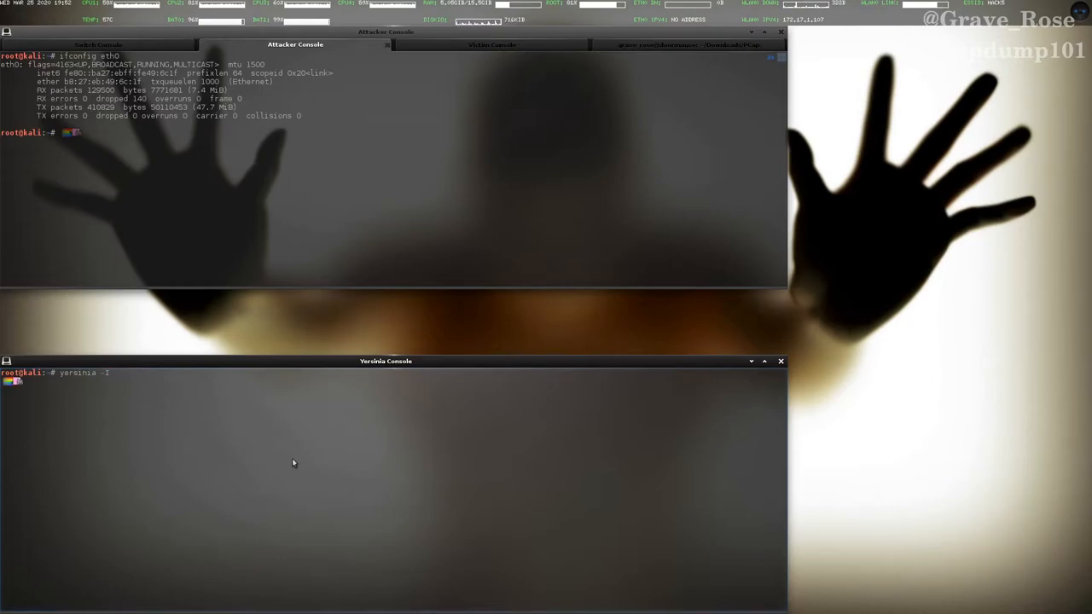
key(Return)
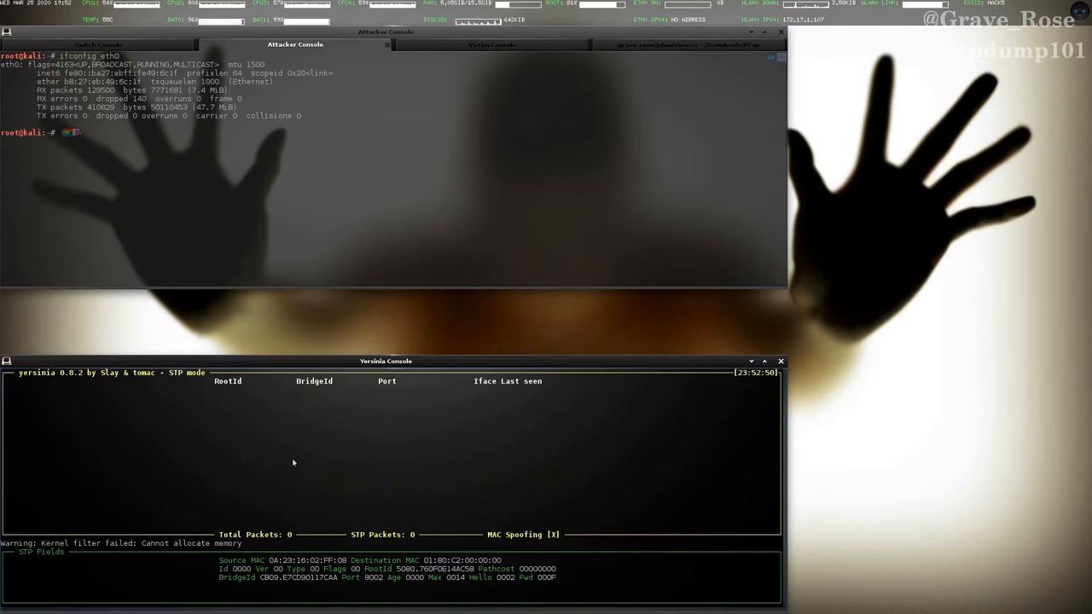
- Put Yersinia into DTP mode, then return to the switch console
key(g)
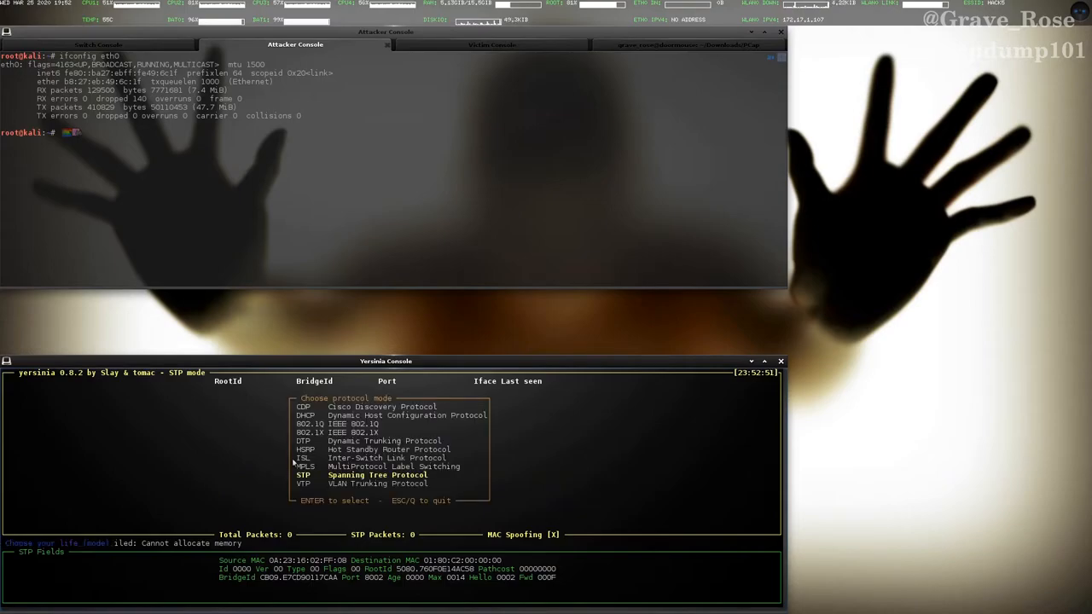
key(Up)
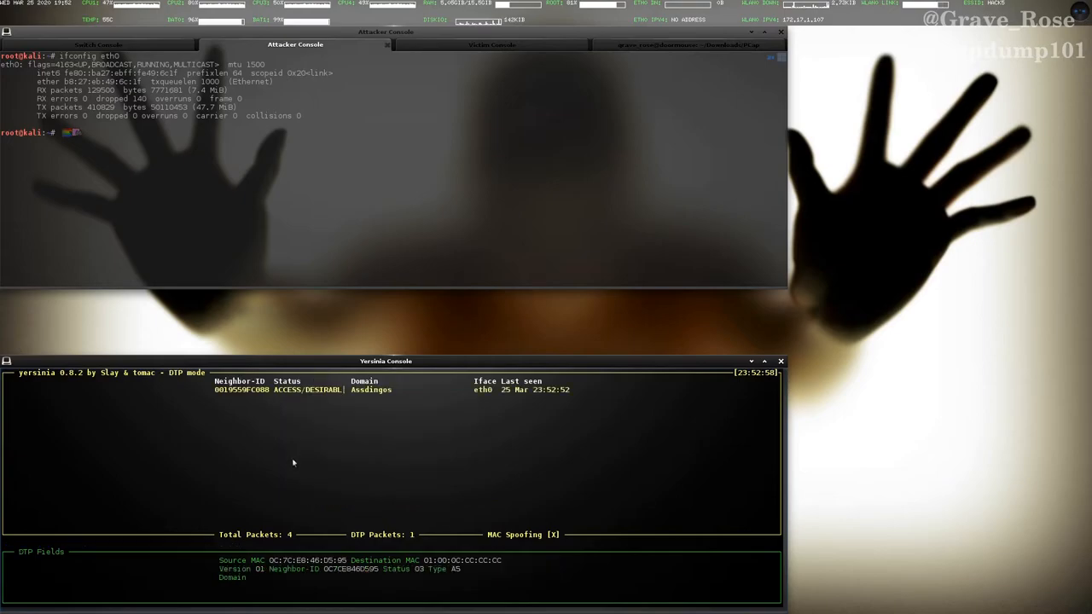
mouse_move(336, 414)
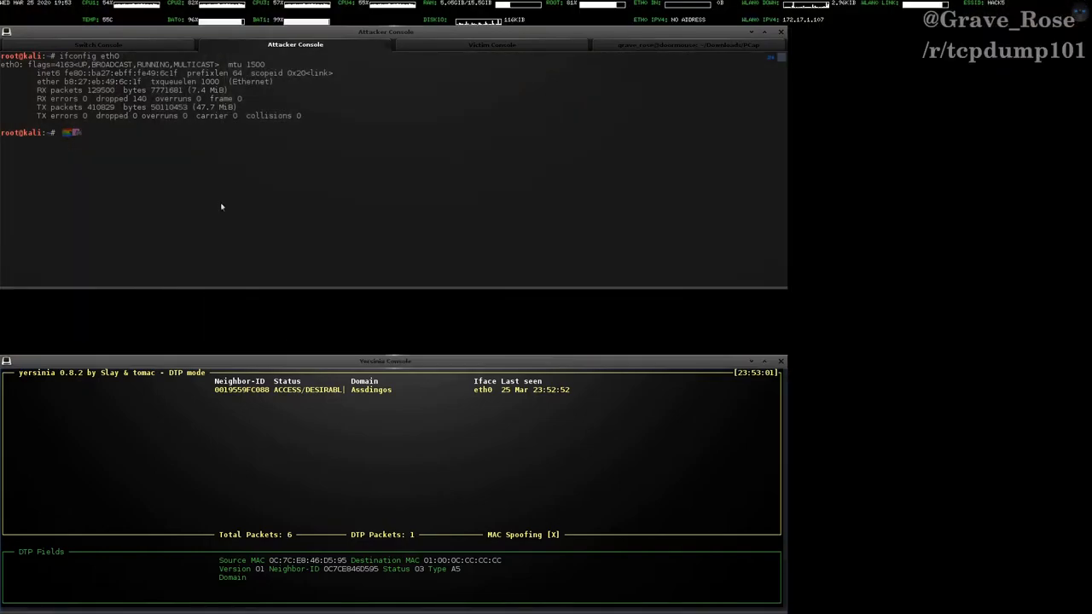
click(97, 45)
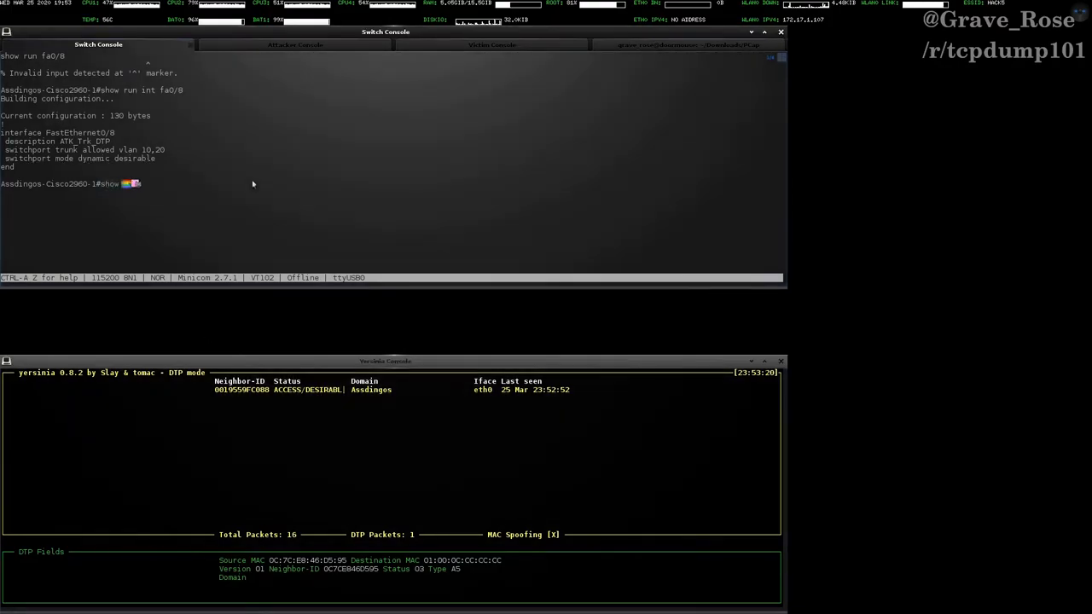
- Run 'show int trunk' to confirm Fa0/1 is the only trunk with native VLAN 999
text(show int trun)
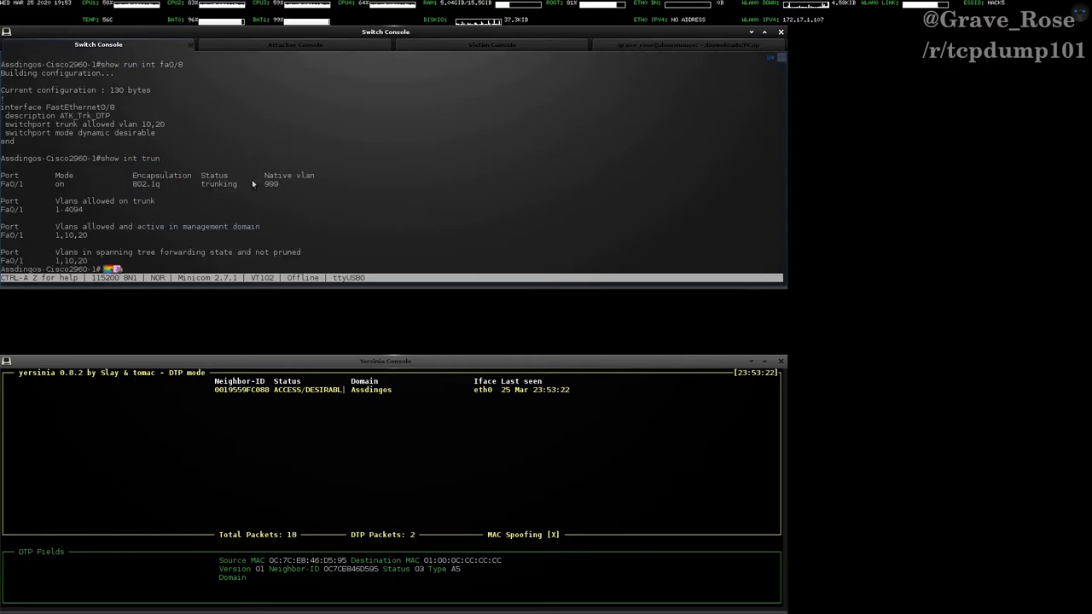
mouse_move(280, 184)
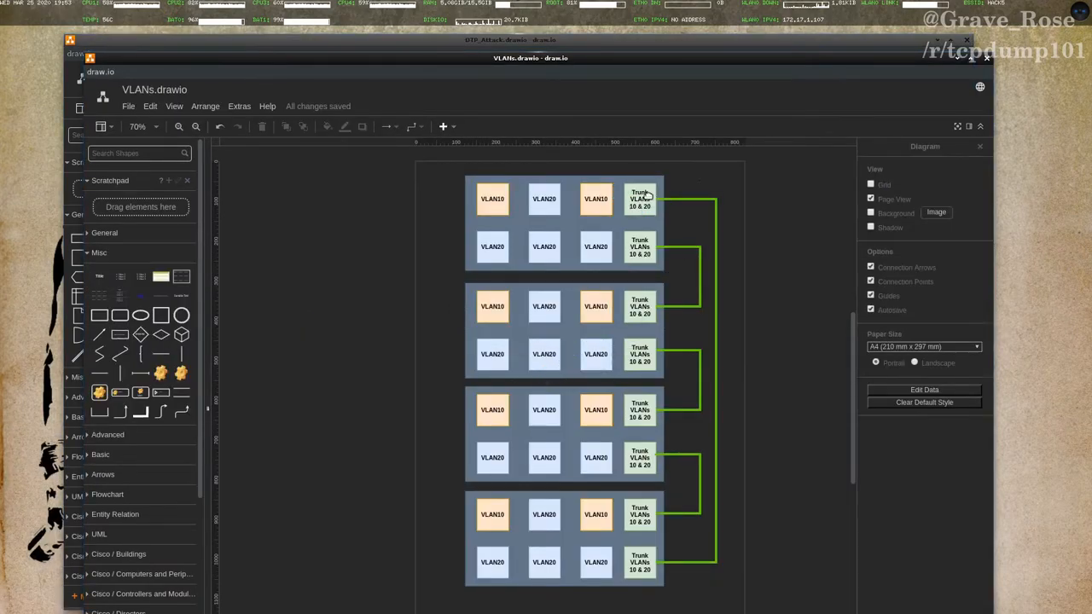
- Bring the VLANs overview diagram window to the front
click(638, 198)
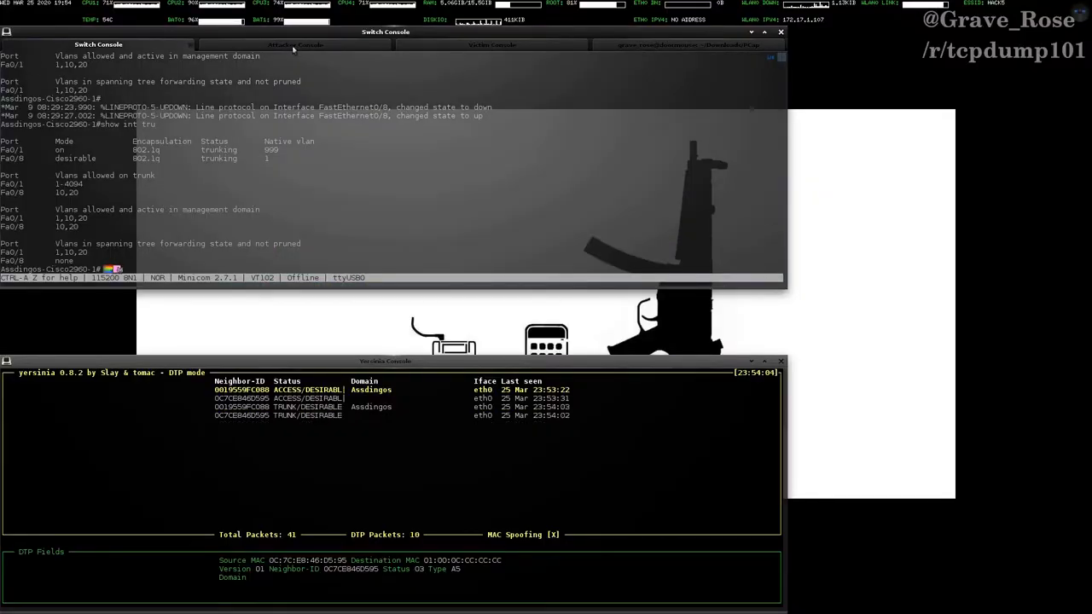
- Run tcpdump -nn -vvv -e -s 0 -X -c 100 -i eth0 on the attacker and stop it with Ctrl+C
click(295, 45)
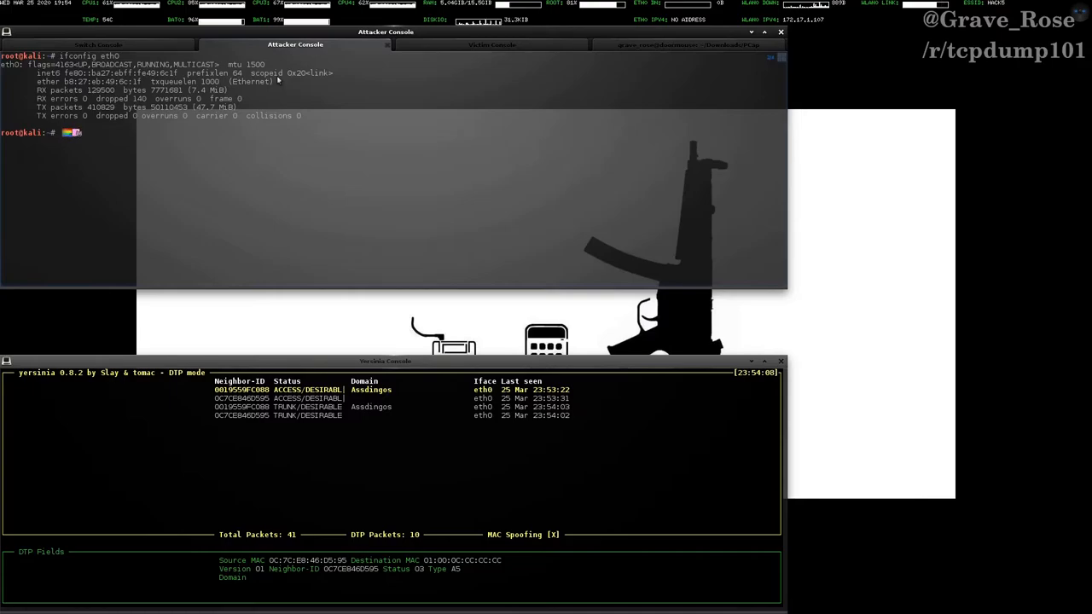
text(tcpdump -nn -vvv)
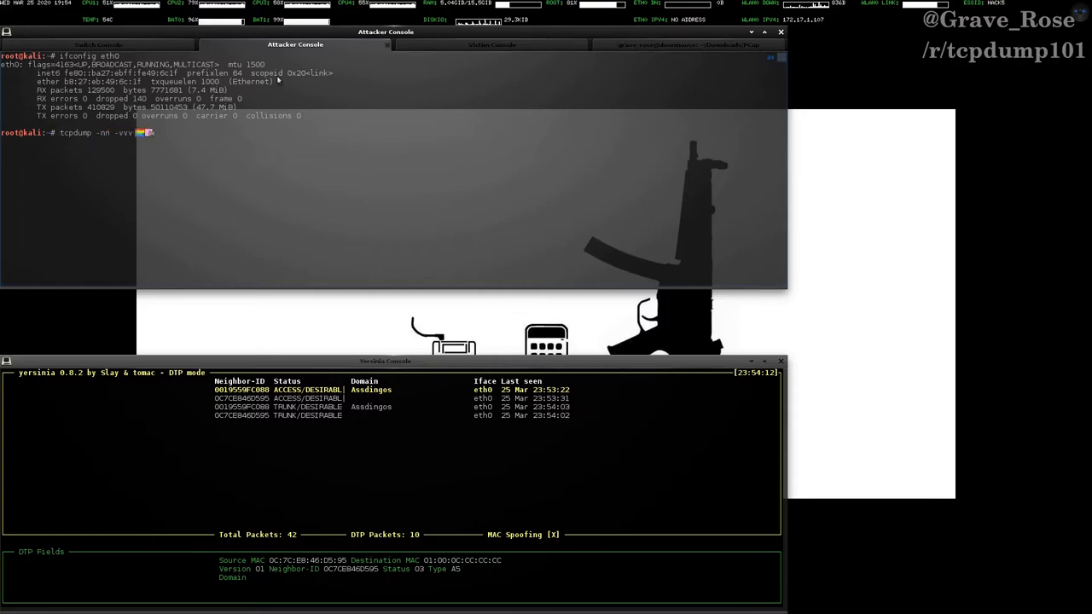
text(-e -s 0)
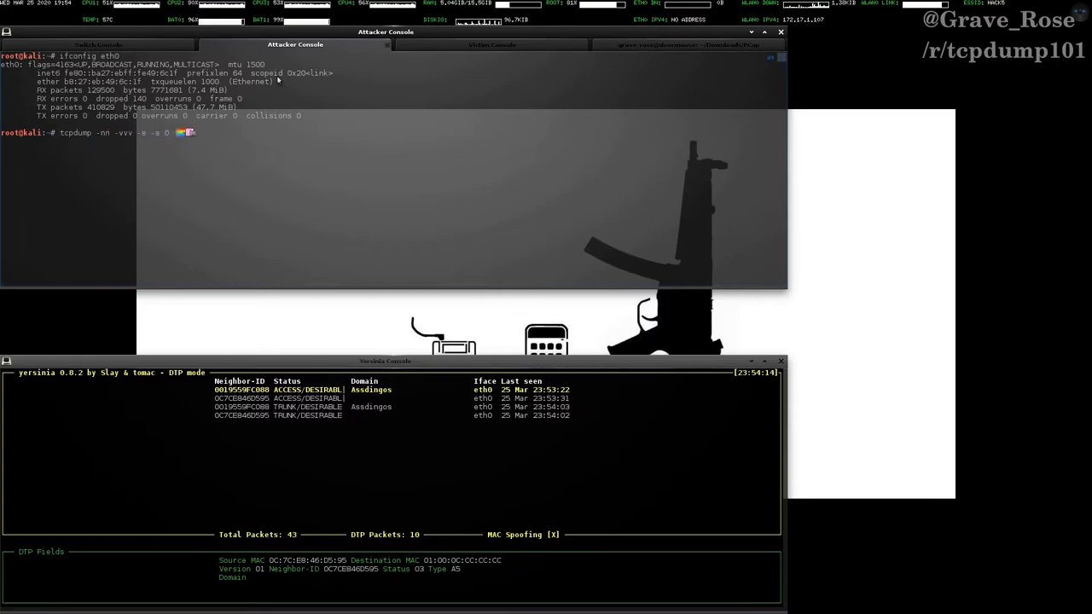
text(-X -c 100 -i)
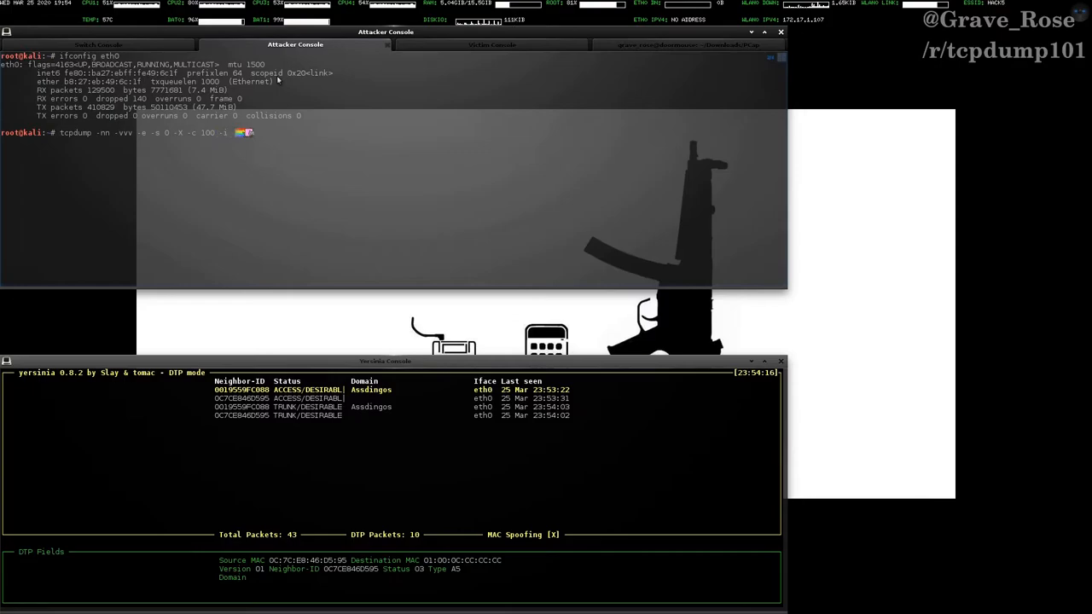
text(eth0)
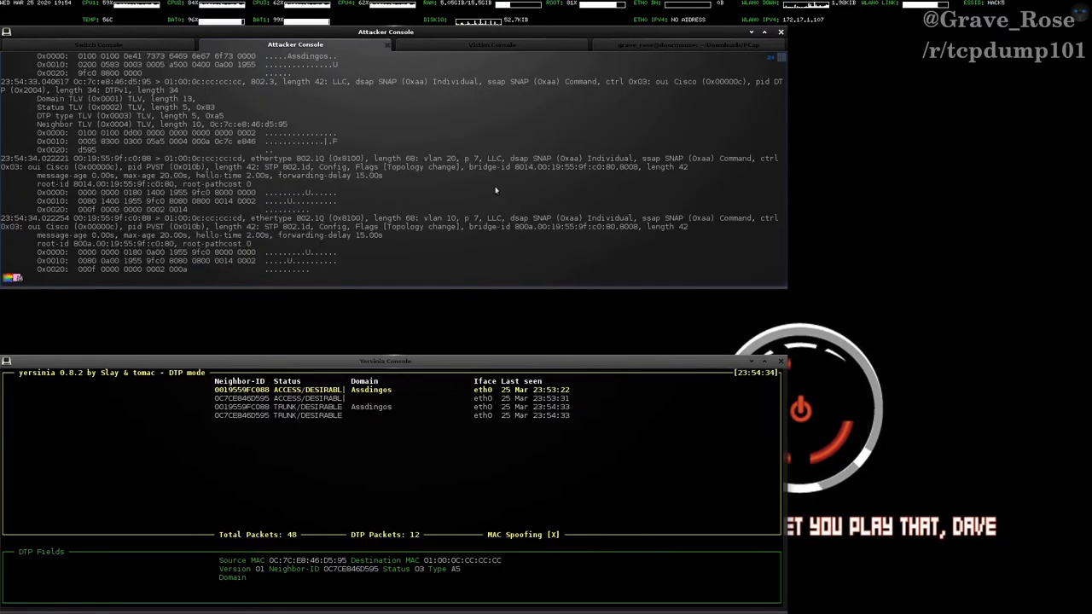
key(ctrl+c)
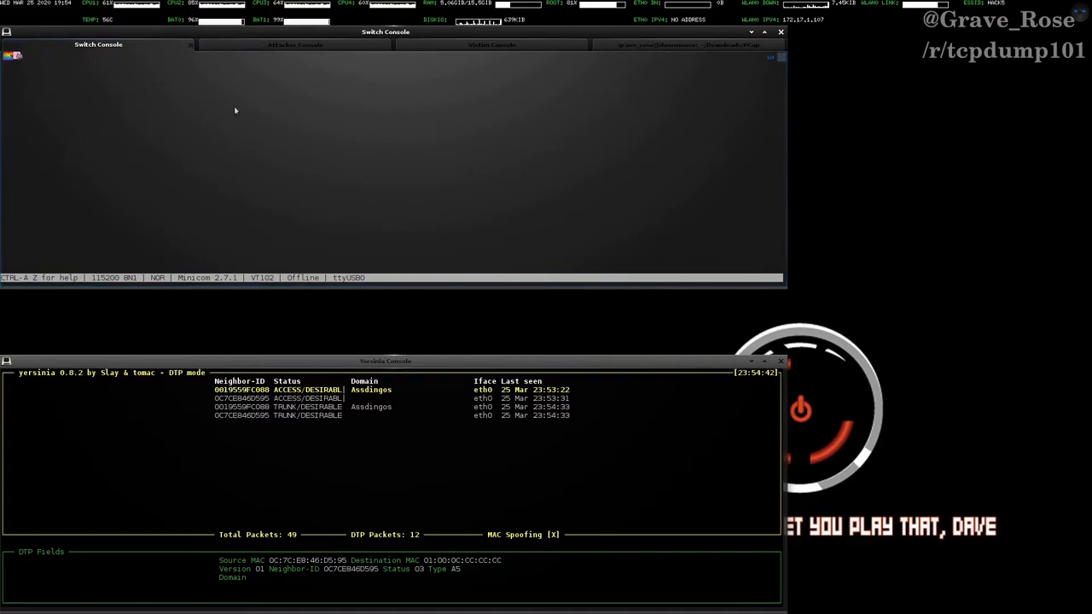
- Return to the attacker console and re-enter the full tcpdump command for eth0
click(296, 45)
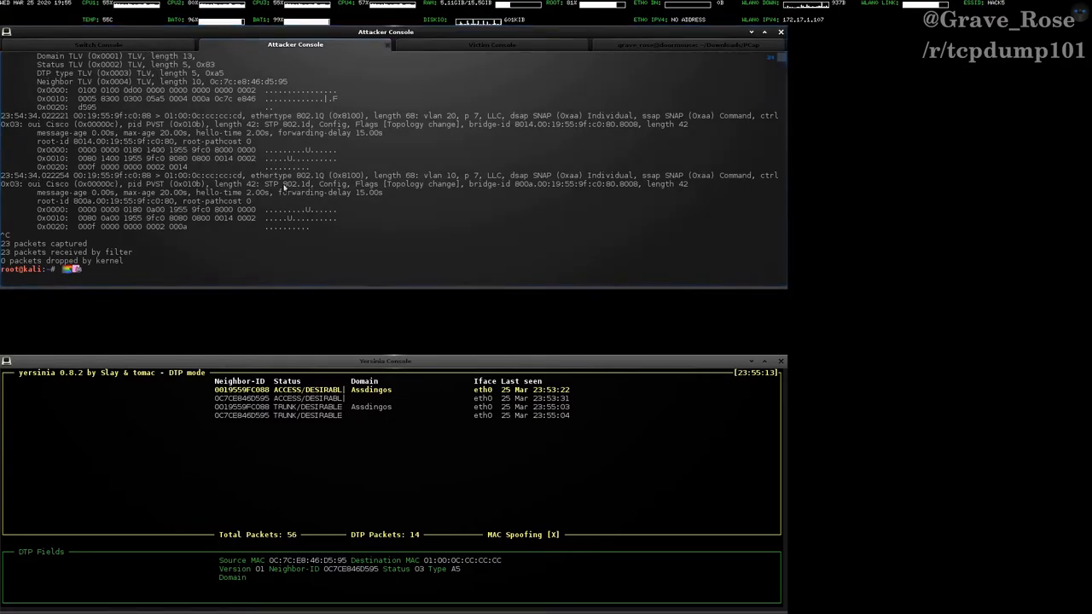
mouse_move(383, 195)
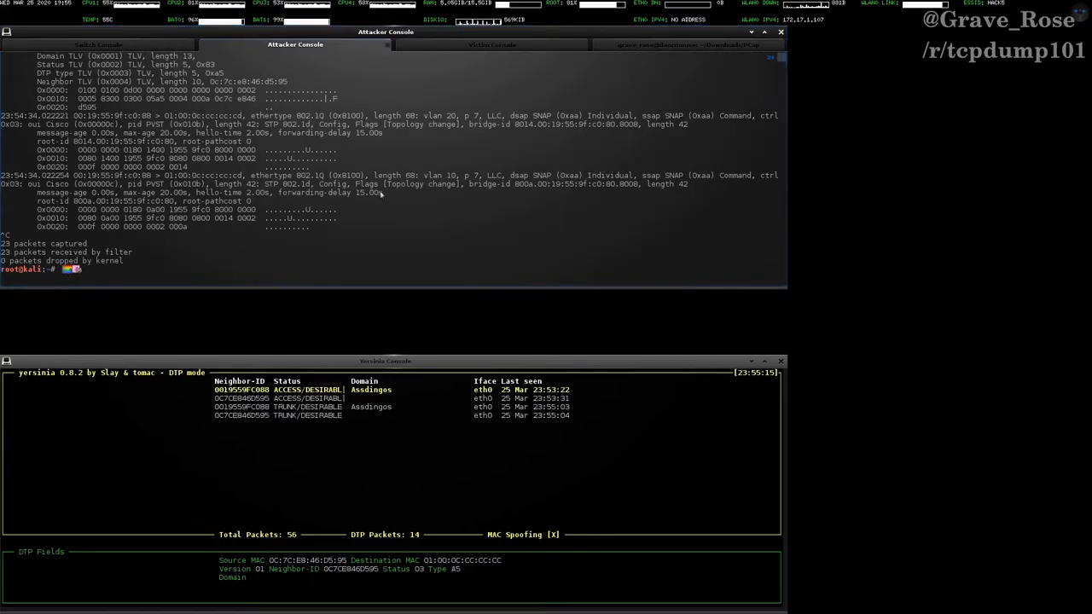
mouse_move(417, 195)
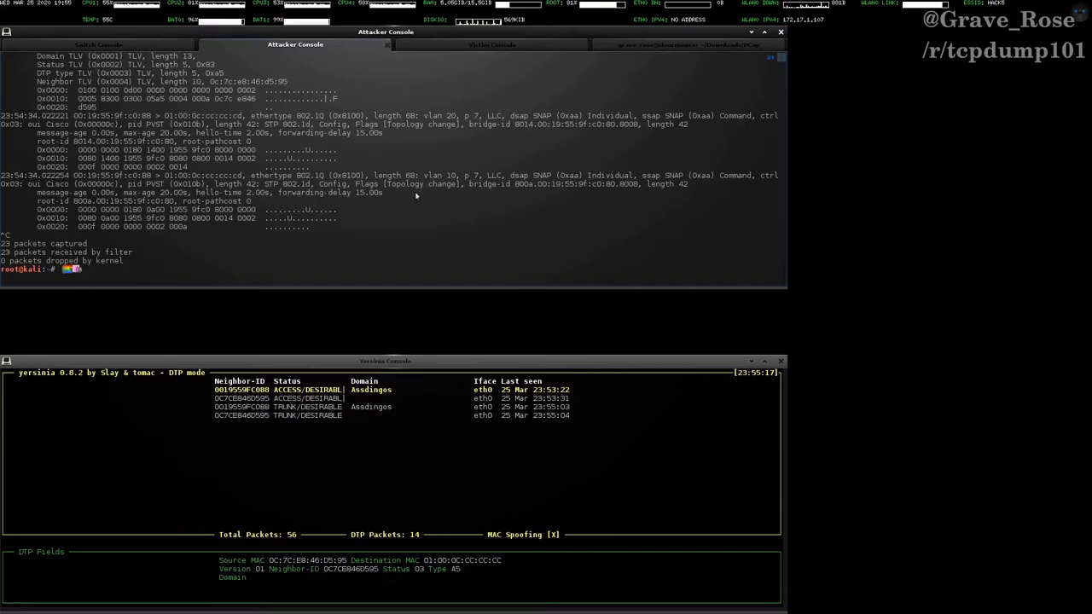
text(tcpdump -nn -vvv -e -s 0 -X -c 100 -i eth0 arp)
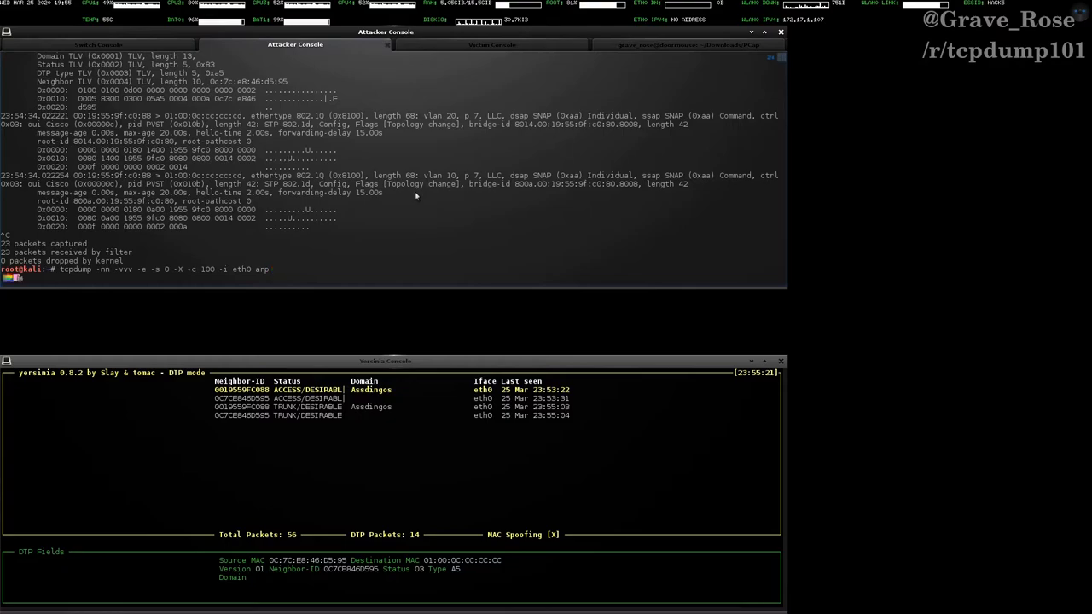
- Start the ARP-filtered tcpdump capture and move to the victim console
key(Return)
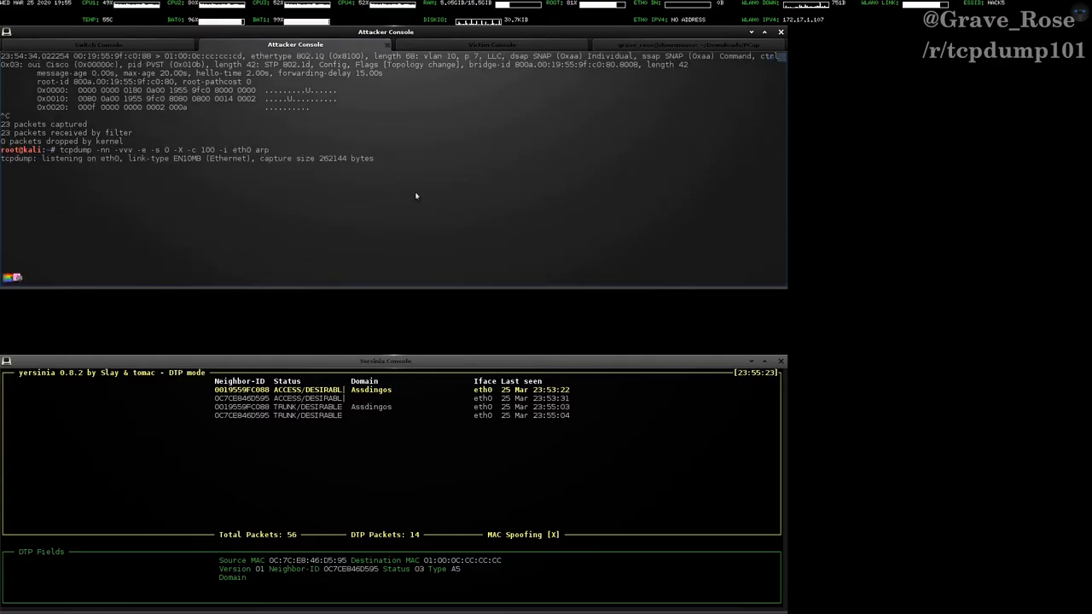
click(491, 45)
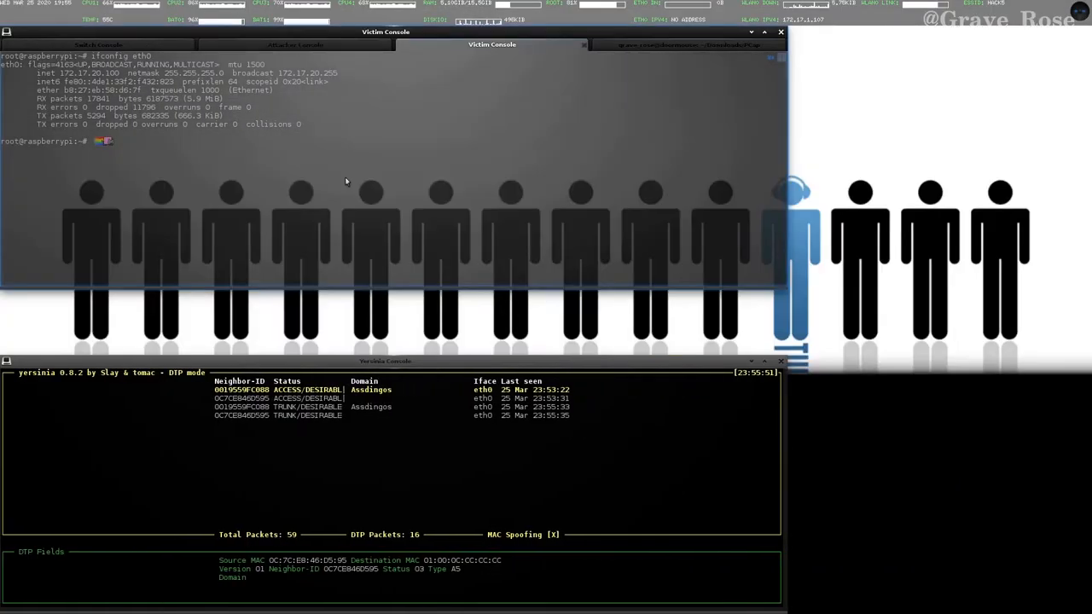
- Glance at the attacker capture, then delete a 172.* ARP entry on the victim
click(295, 45)
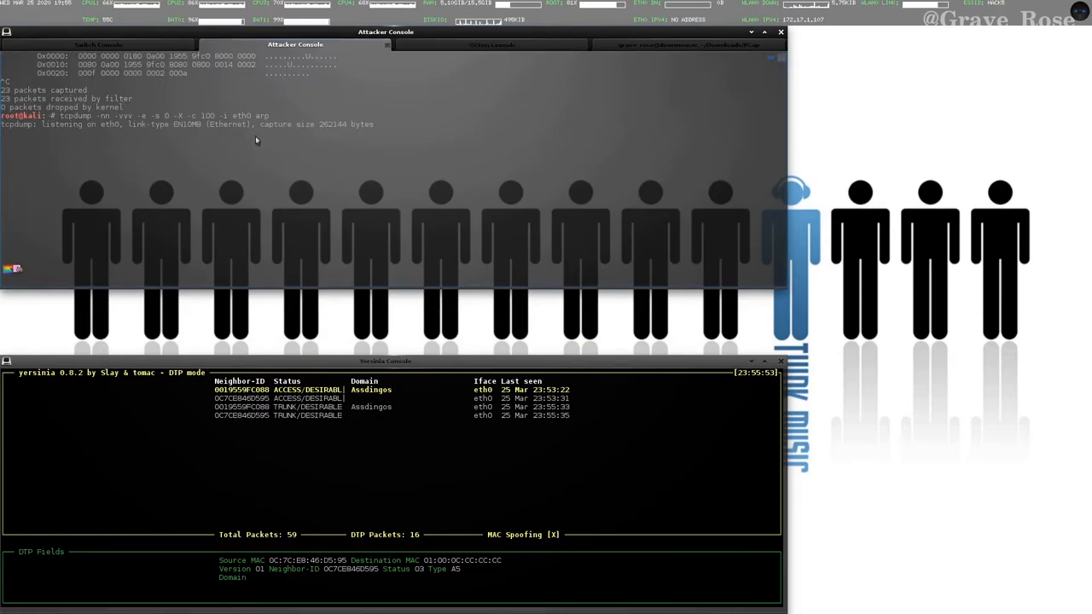
click(491, 44)
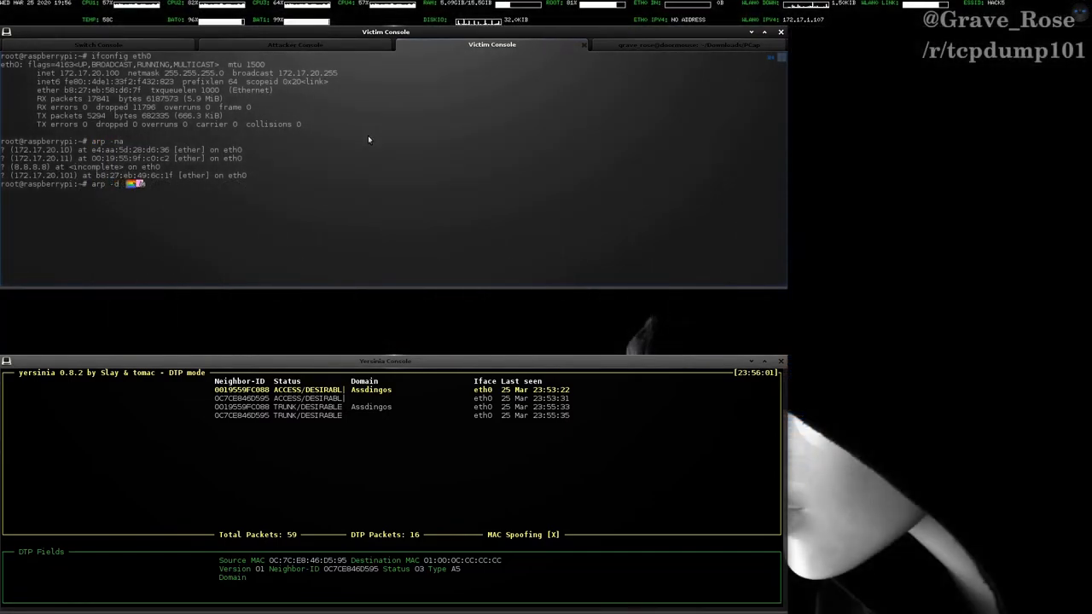
text(172.)
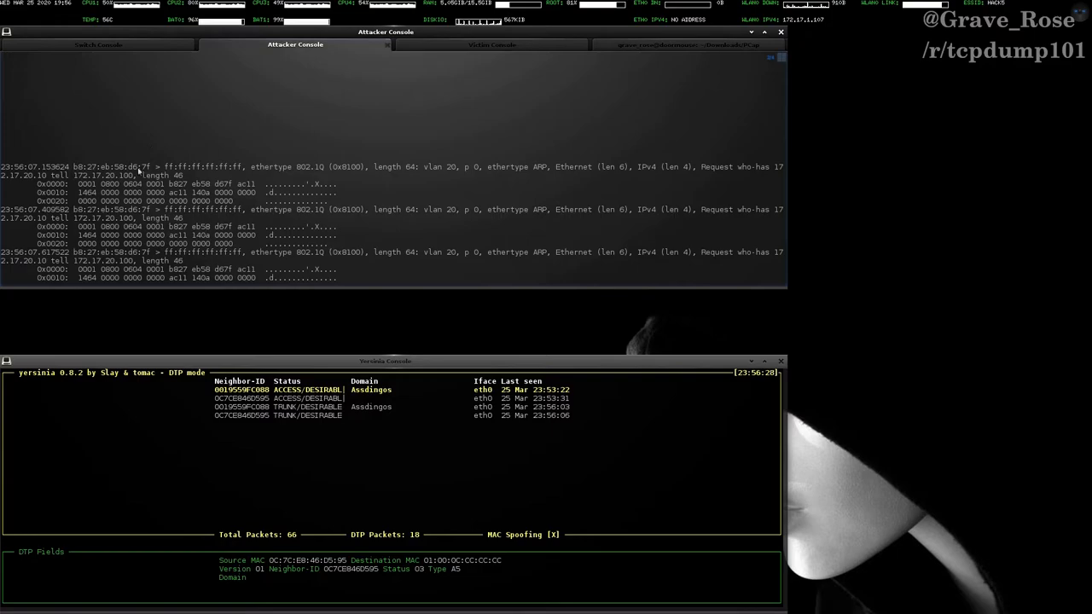
mouse_move(417, 170)
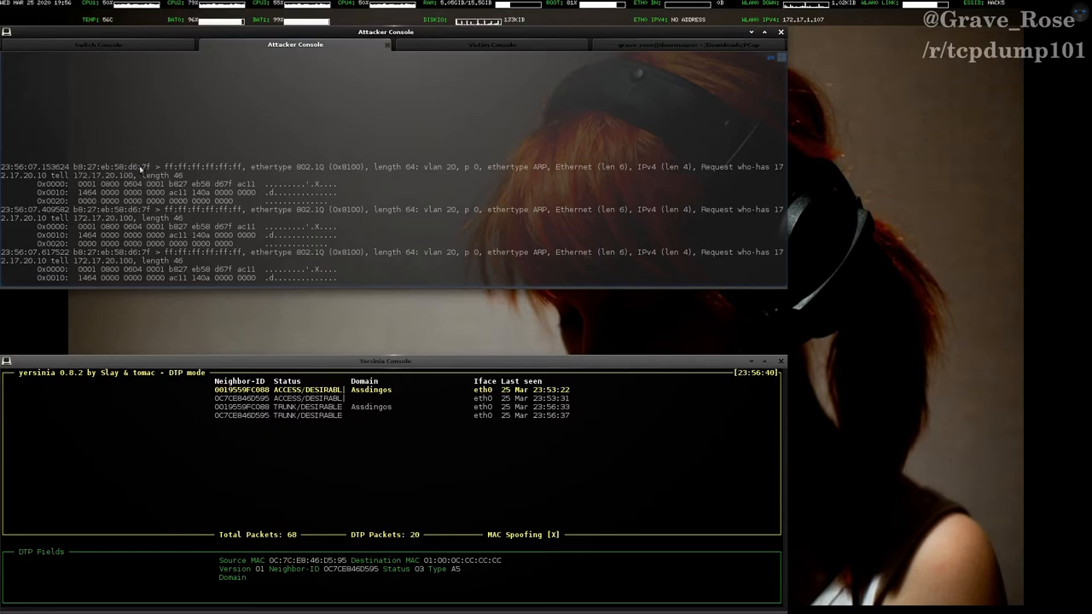
mouse_move(140, 171)
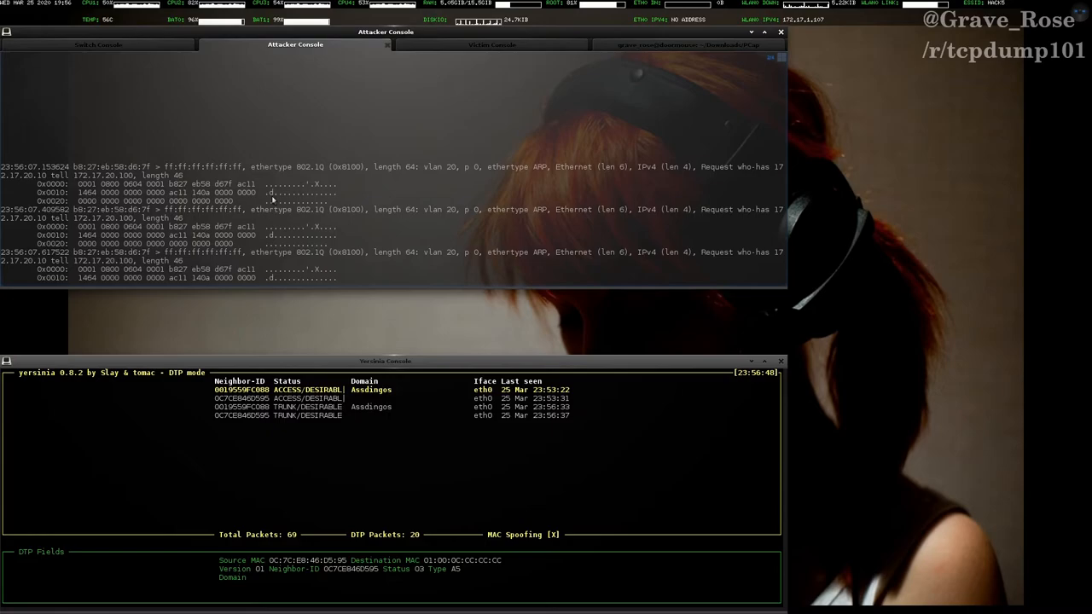
mouse_move(304, 174)
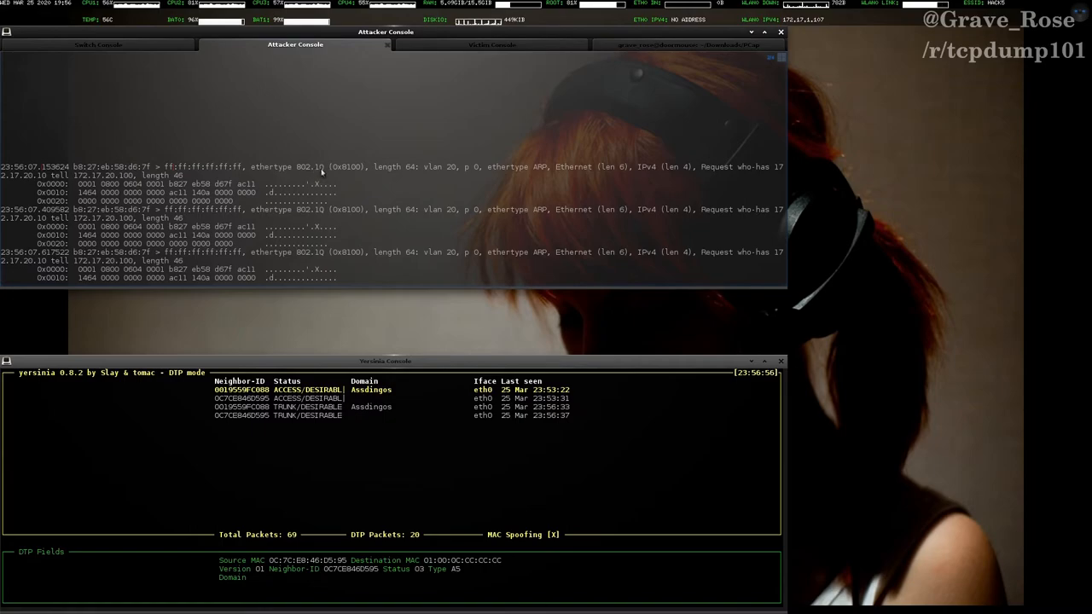
mouse_move(430, 175)
text(lsmod | grep)
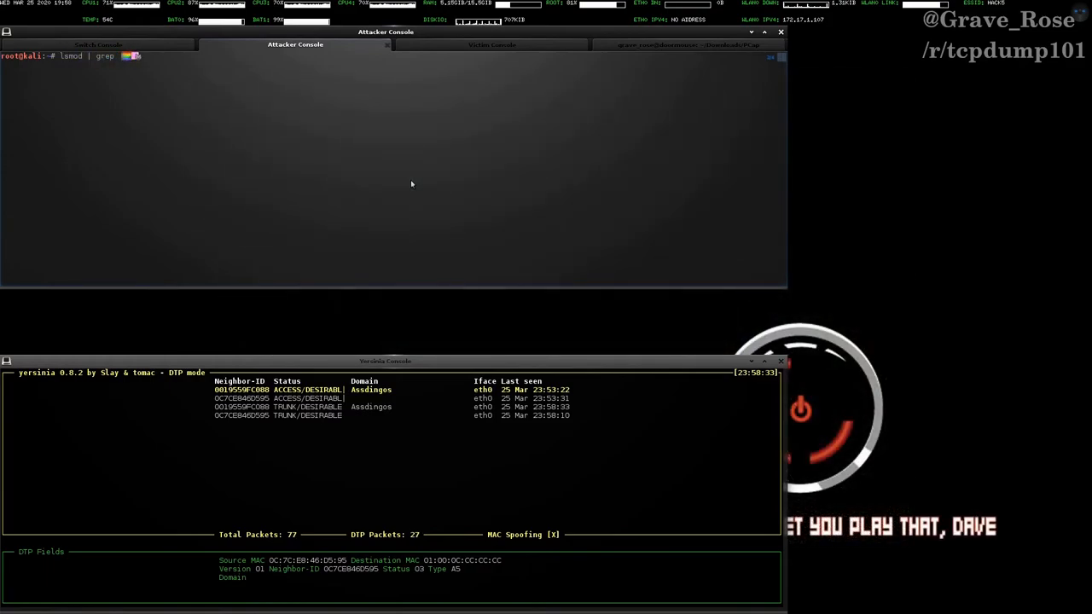
- Check lsmod for the 8021q module and begin 'vconfig add eth0 20'
text(802)
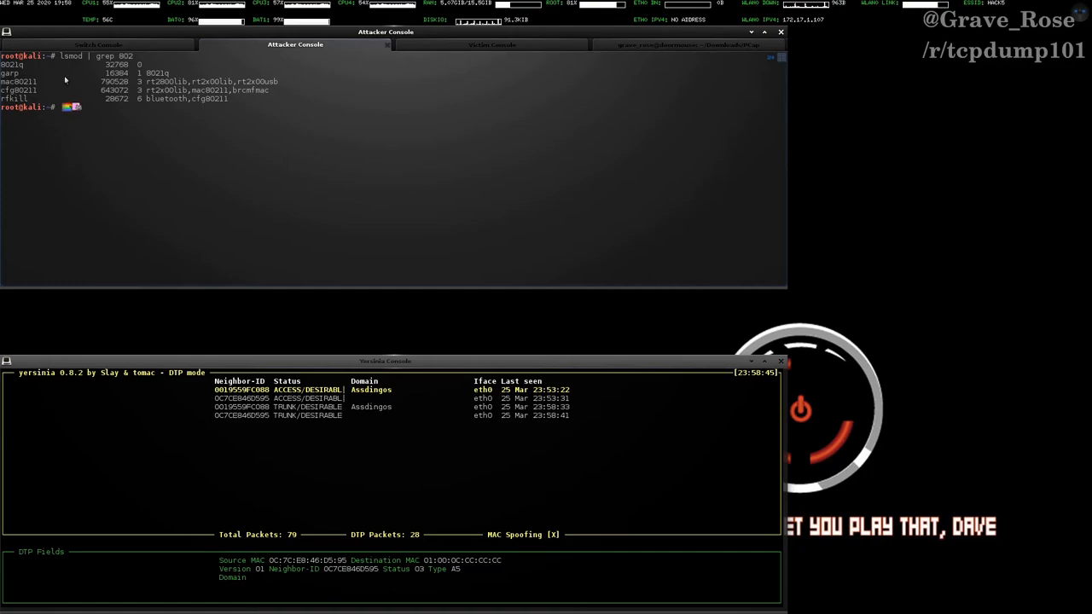
text(vconfig)
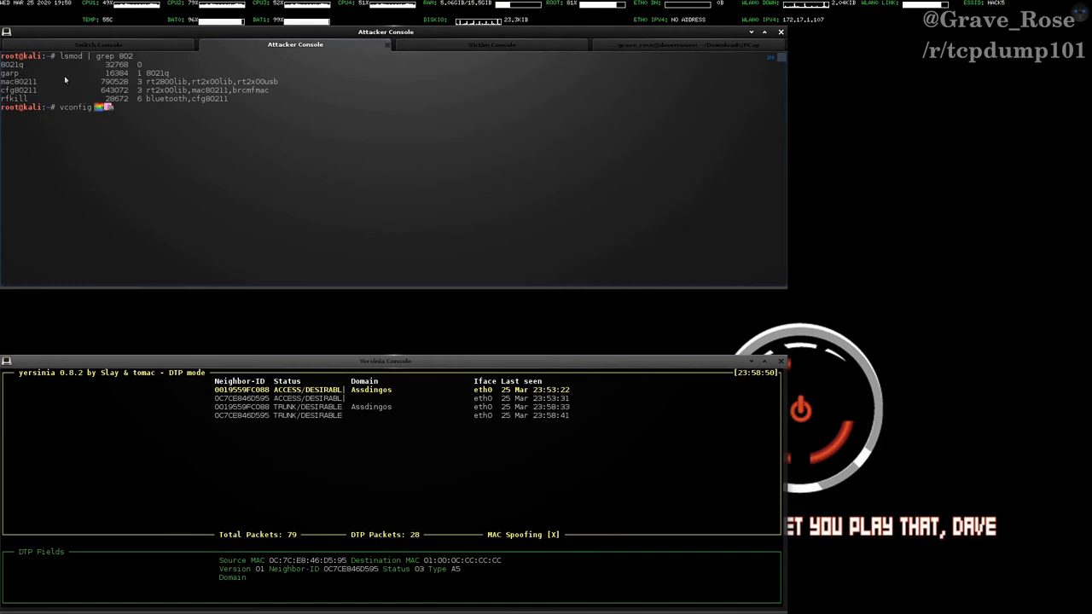
text(add eth0 20)
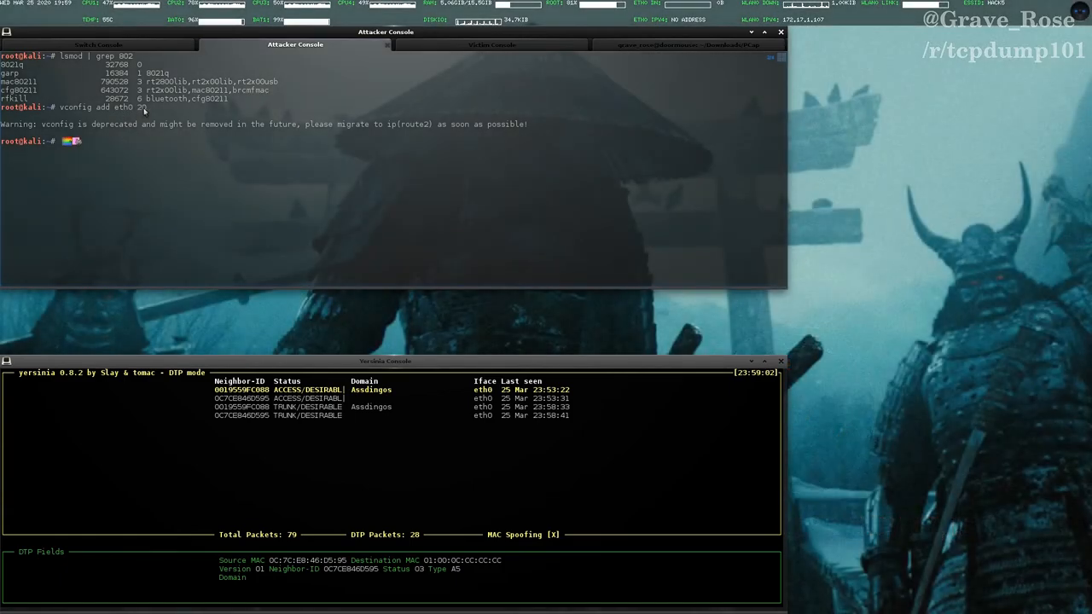
- Create VLAN 20 subinterface eth0.20 with vconfig and check it with ifconfig
text(ifconfig eth0.20)
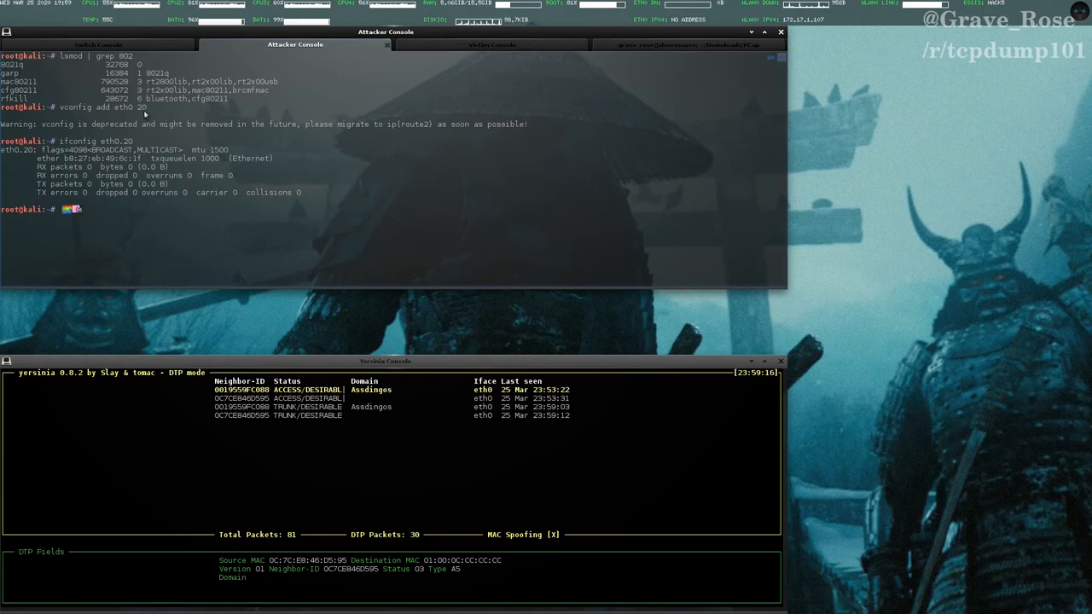
mouse_move(126, 147)
text(ip link set up eth0)
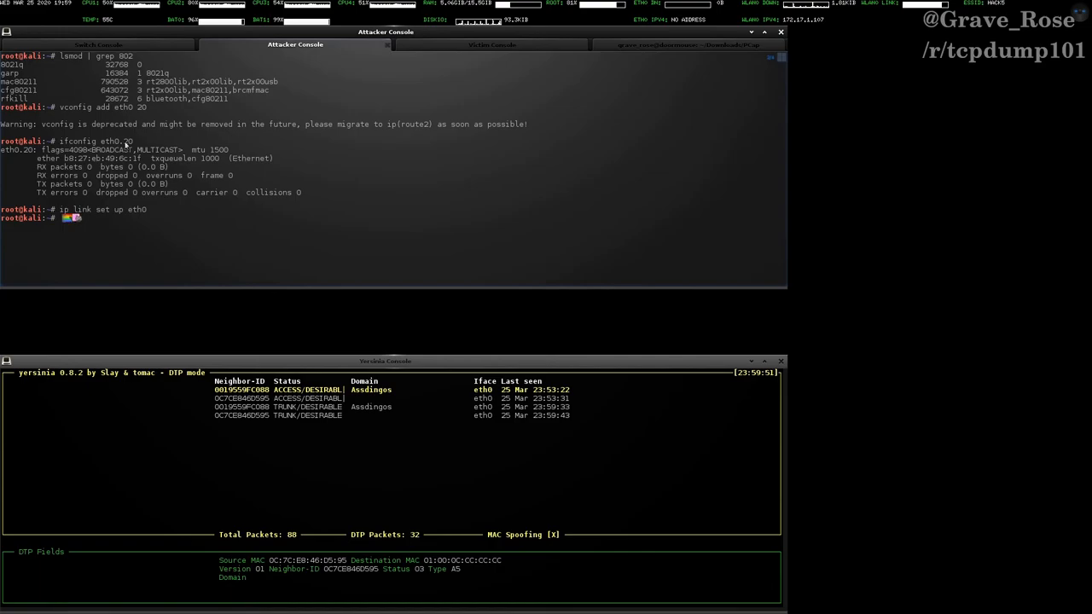
- Request a DHCP address on eth0.20 with dhclient and start checking it with ifconfig
text(dhclient)
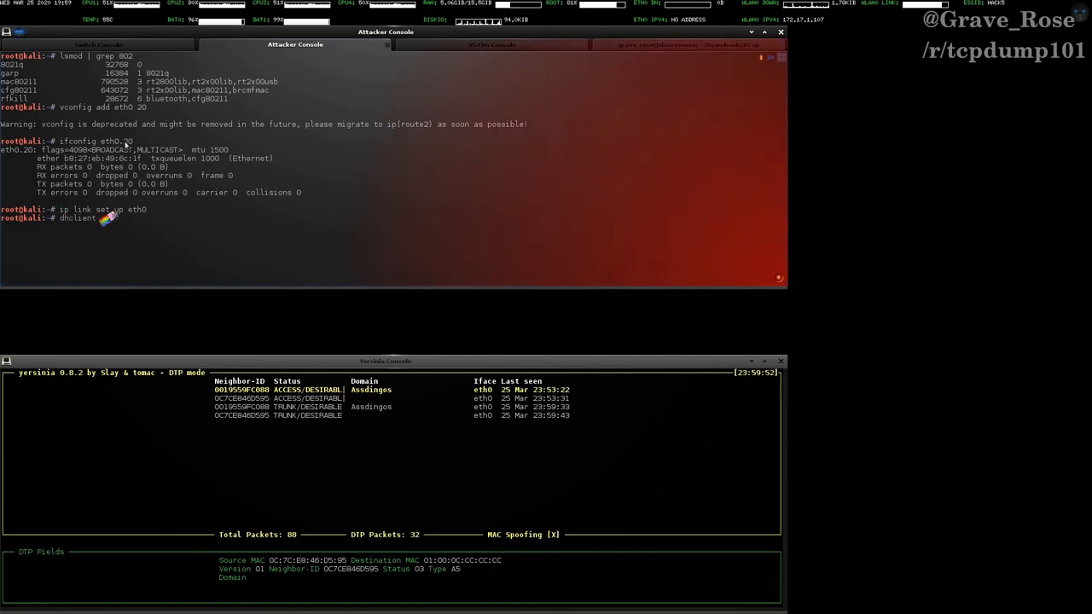
text(eth0.20)
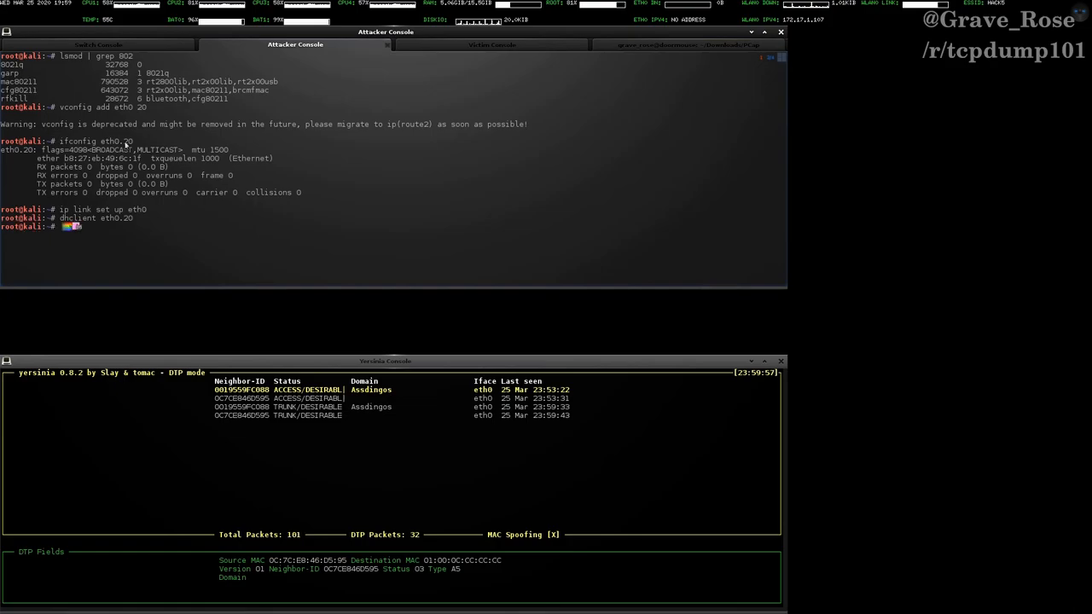
text(ifconfig eth0.2)
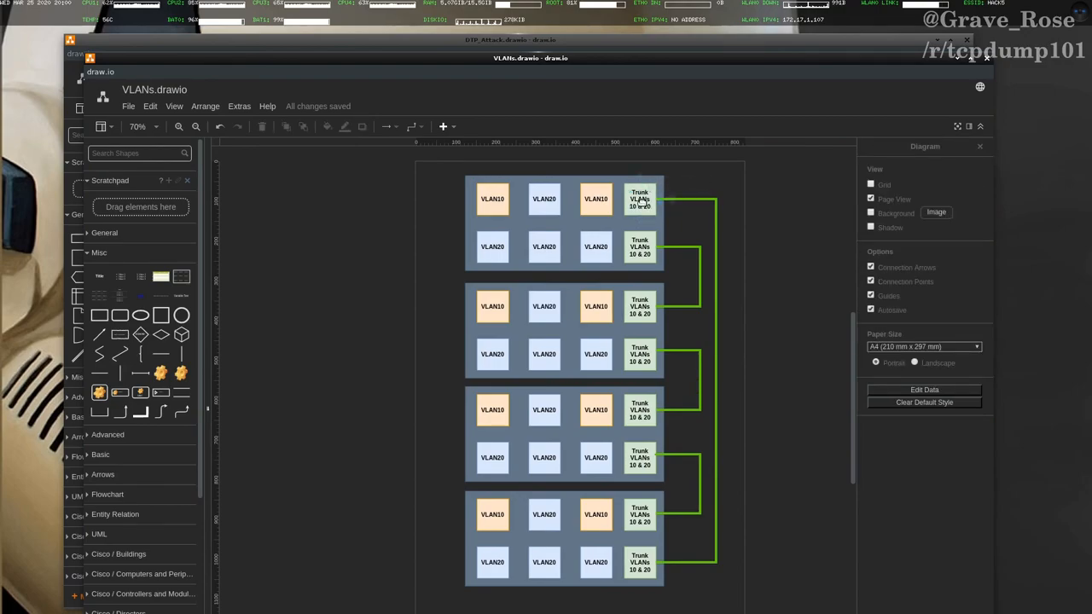
- Bring up the VLANs diagram of stacked switches joined by trunk links
click(542, 245)
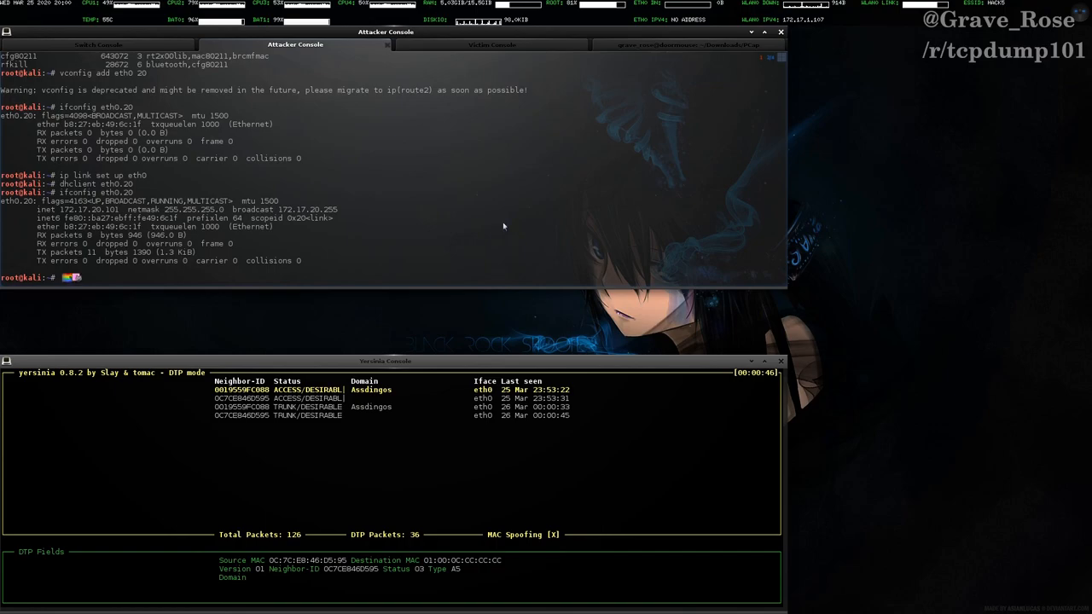
mouse_move(491, 226)
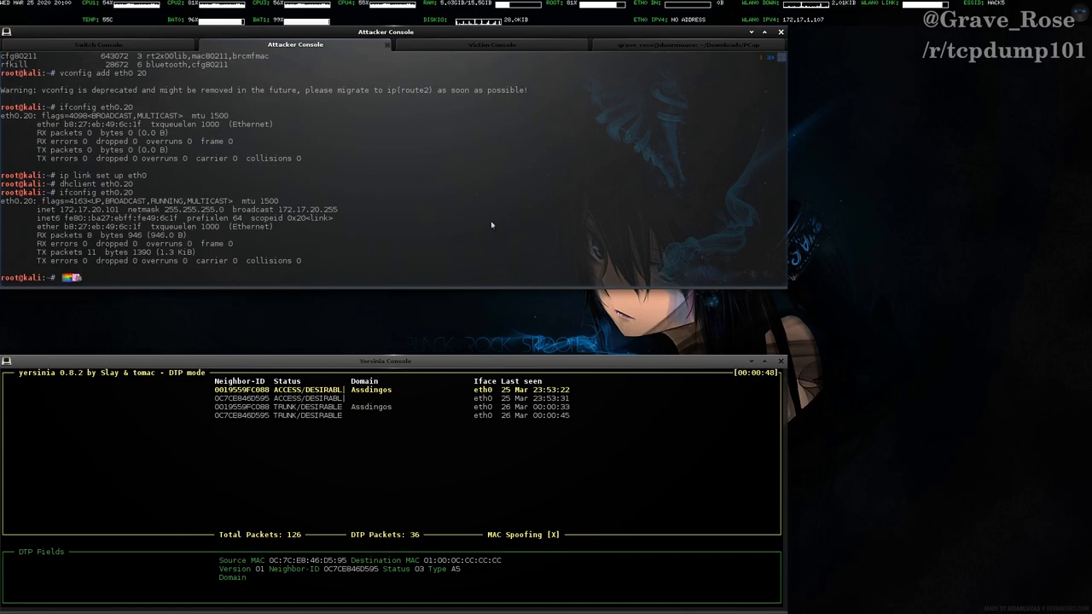
click(492, 44)
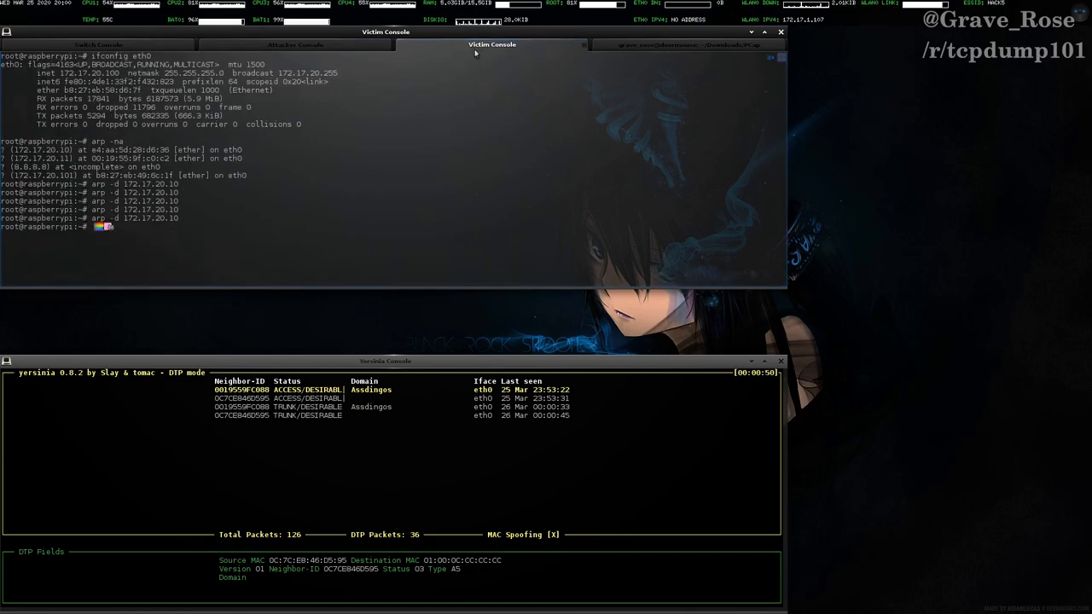
click(295, 44)
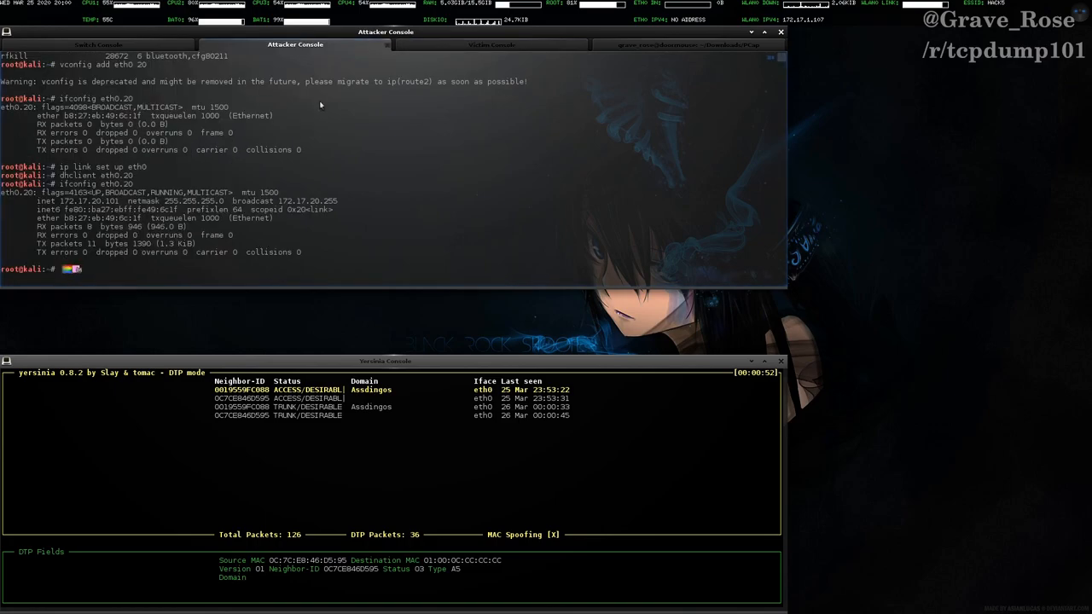